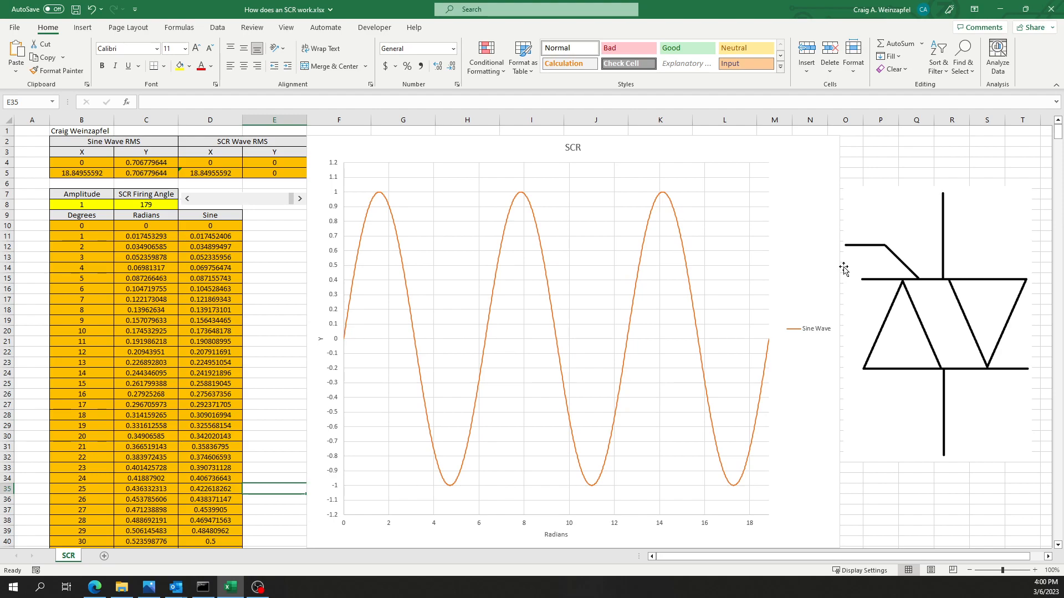
mouse_move(904, 265)
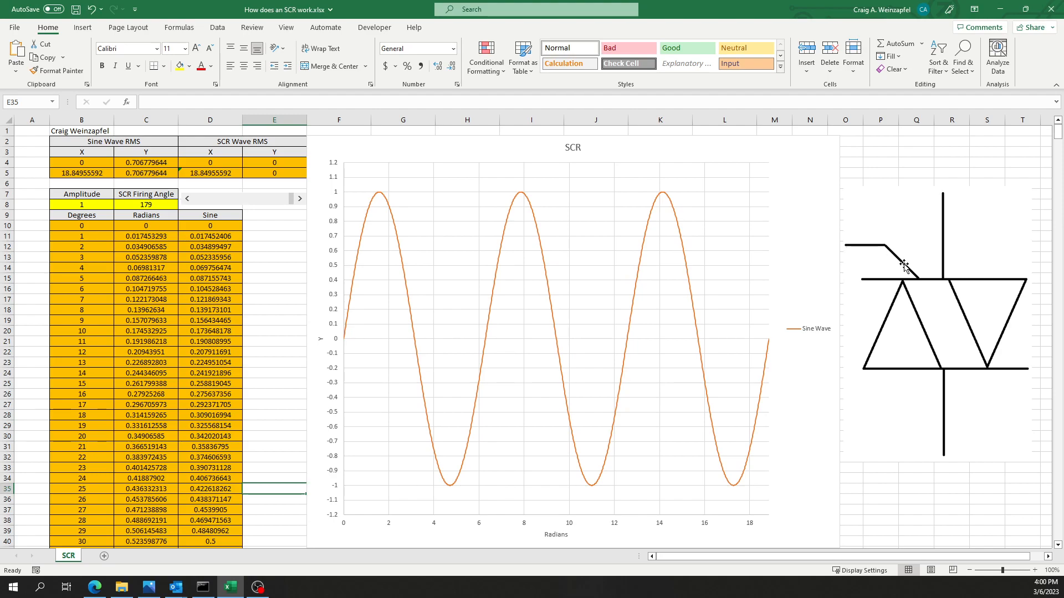
mouse_move(919, 278)
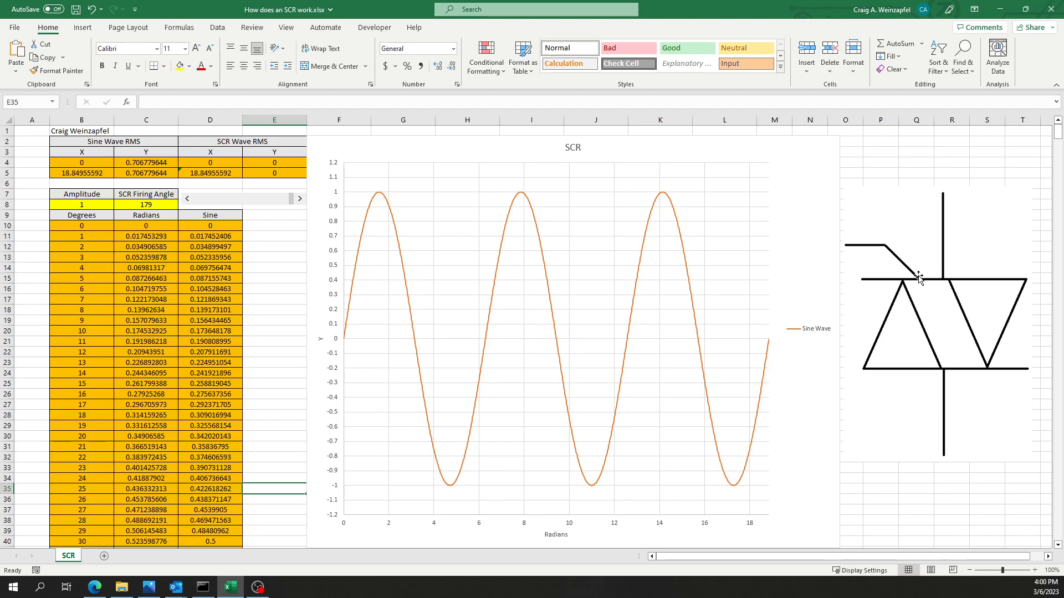
mouse_move(913, 438)
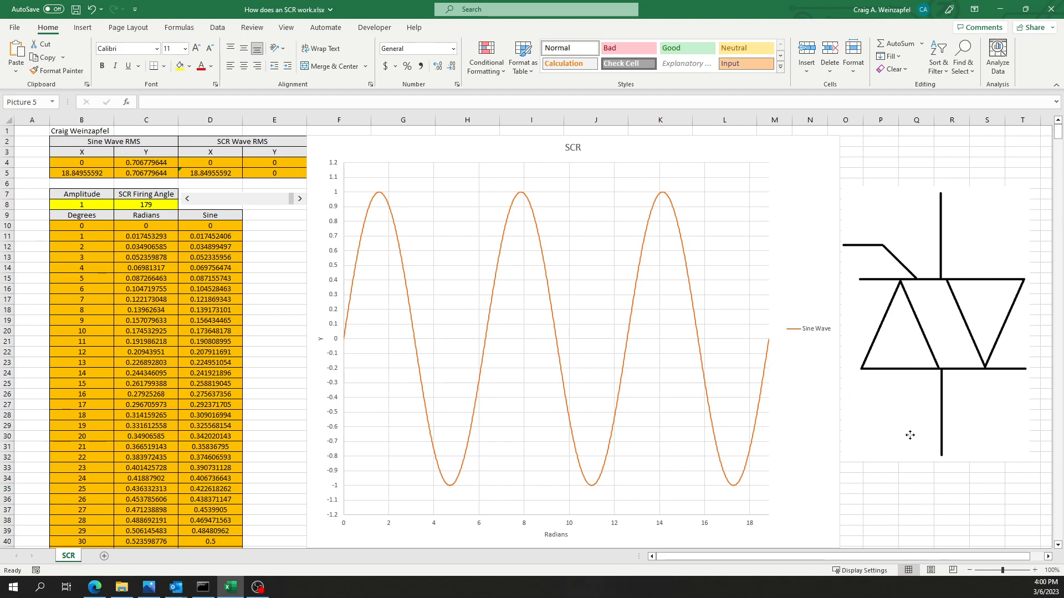
Enable the Sine Wave RMS series in Chart Filters, adding a flat line near 0.707
left_click(915, 520)
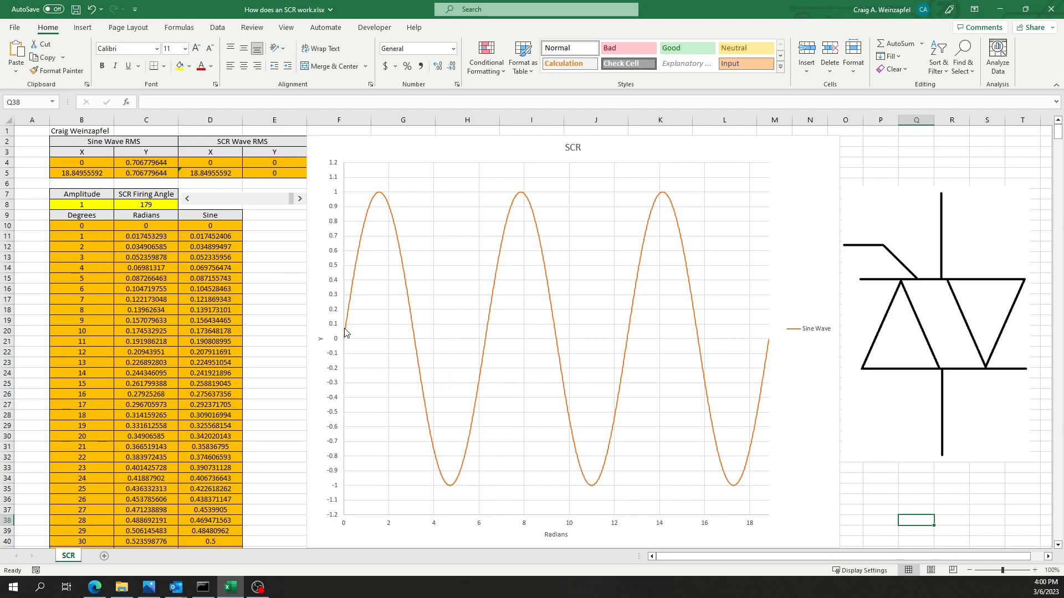
mouse_move(388, 205)
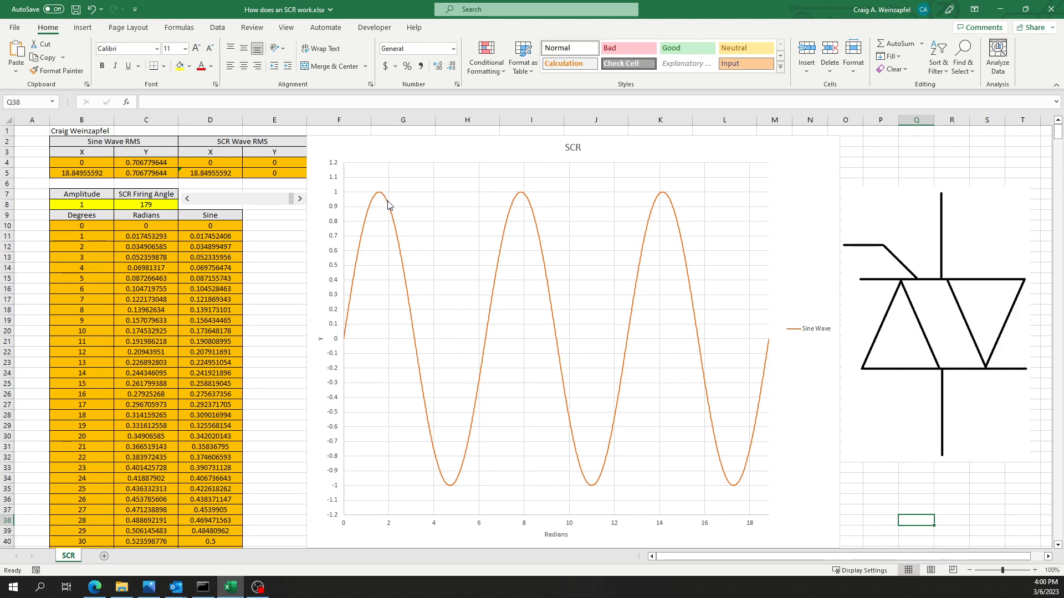
mouse_move(464, 468)
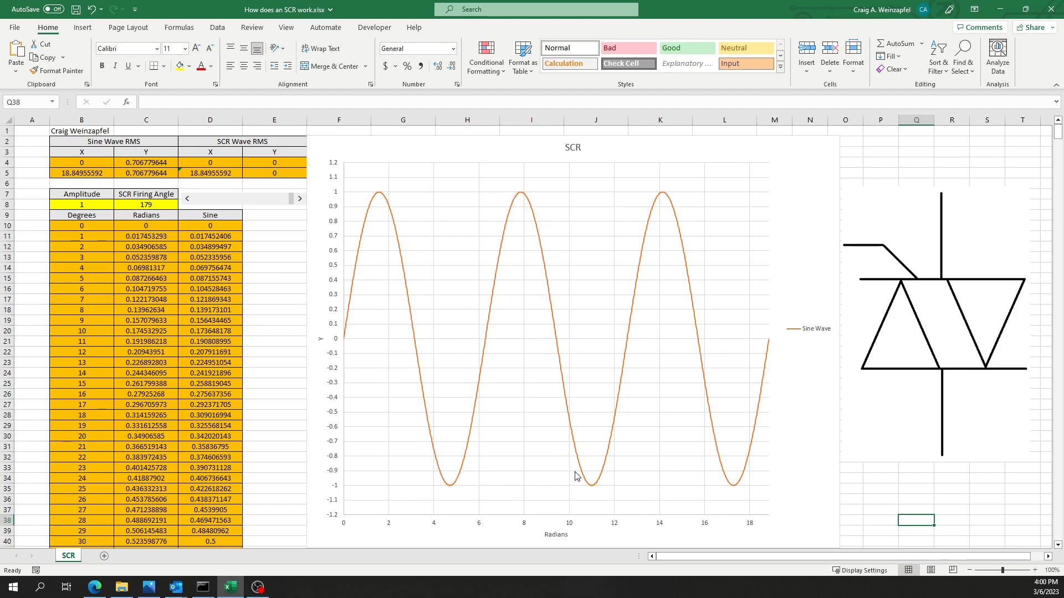
mouse_move(722, 483)
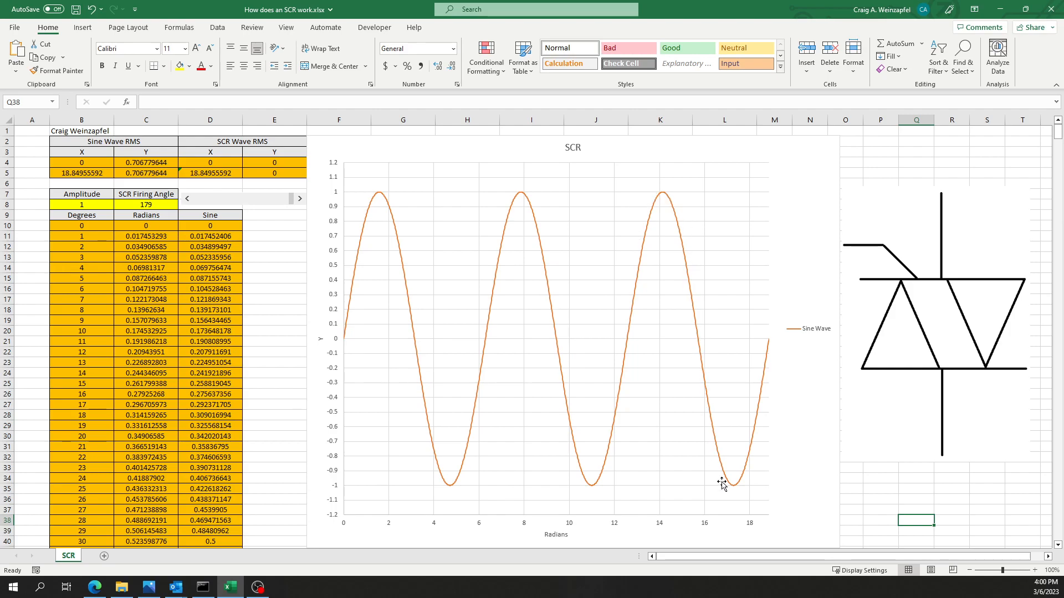
mouse_move(767, 342)
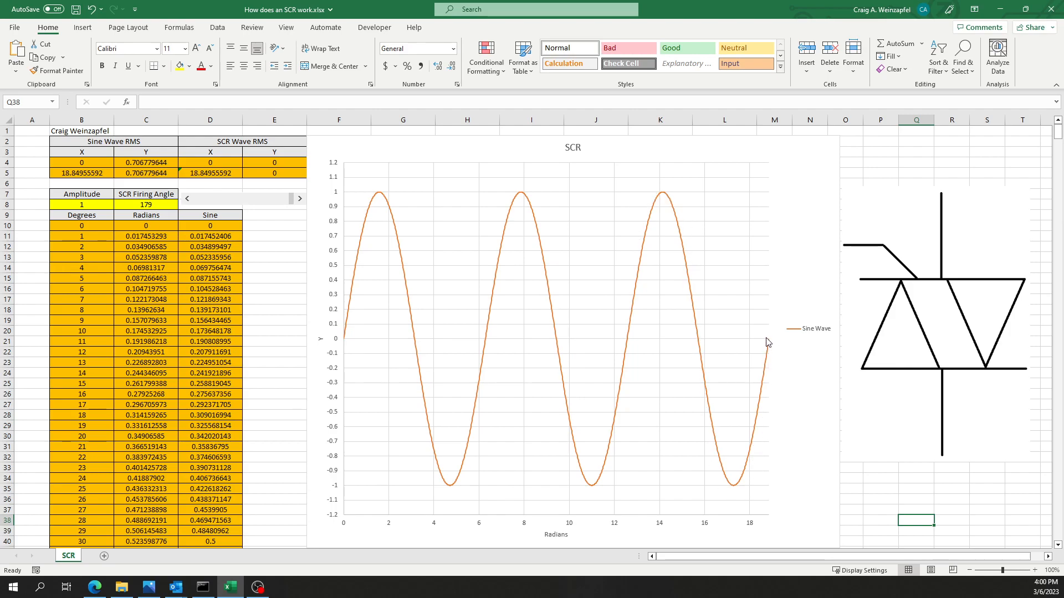
mouse_move(664, 336)
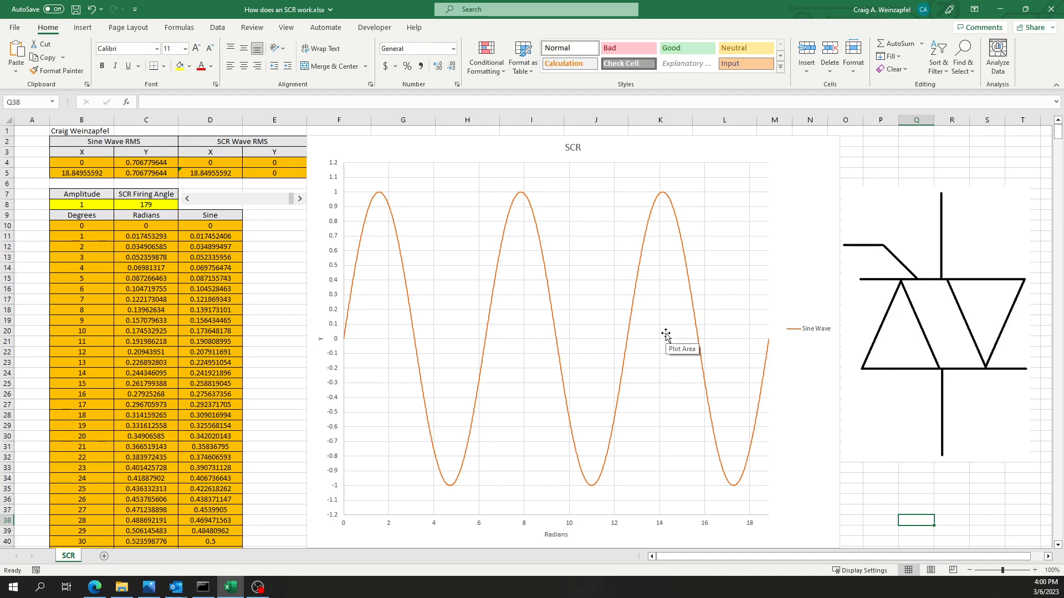
mouse_move(580, 339)
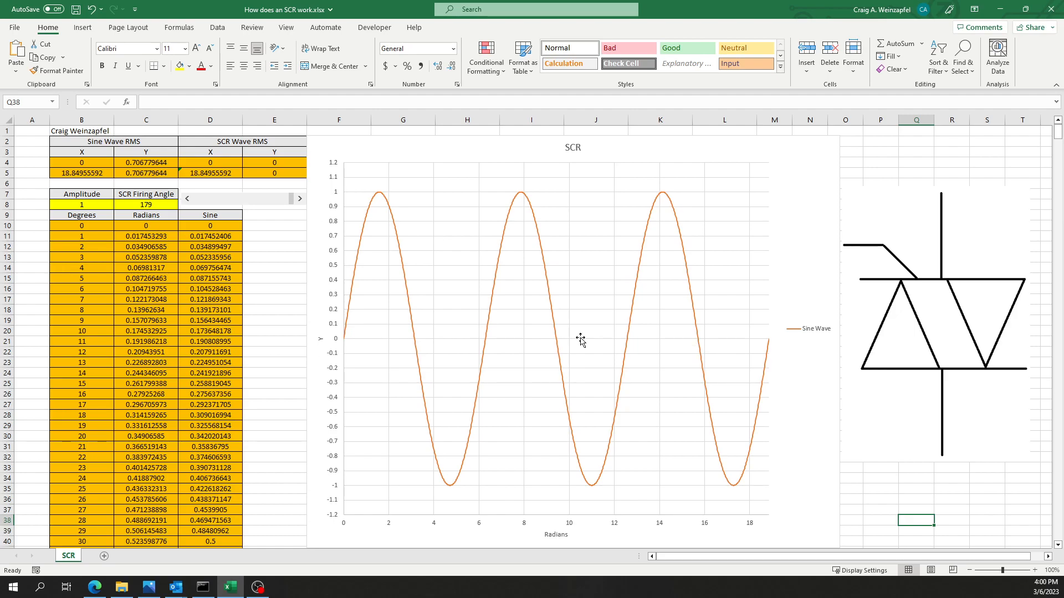
mouse_move(671, 363)
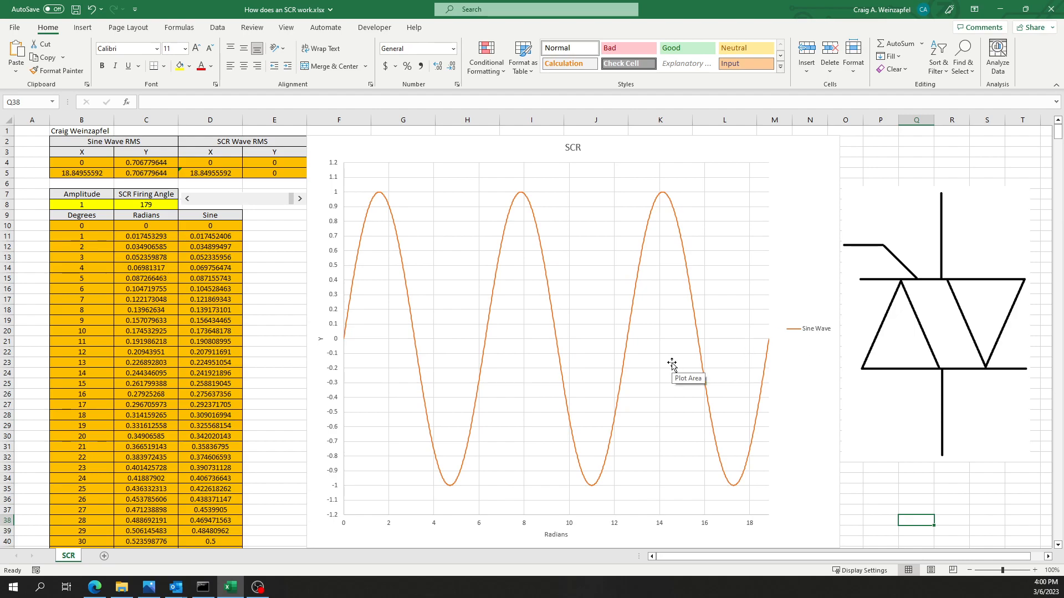
mouse_move(470, 356)
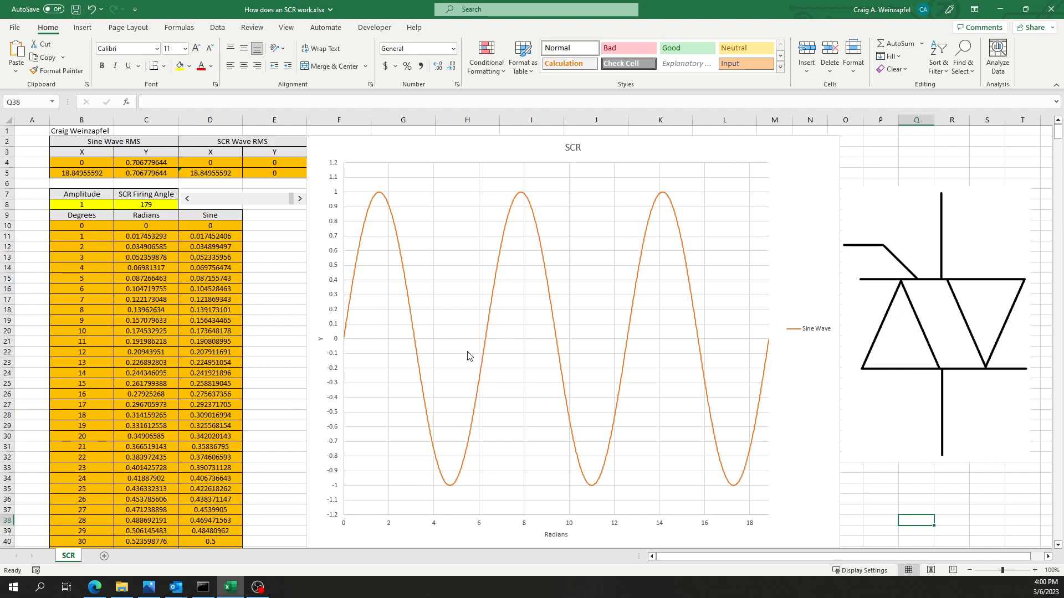
mouse_move(363, 200)
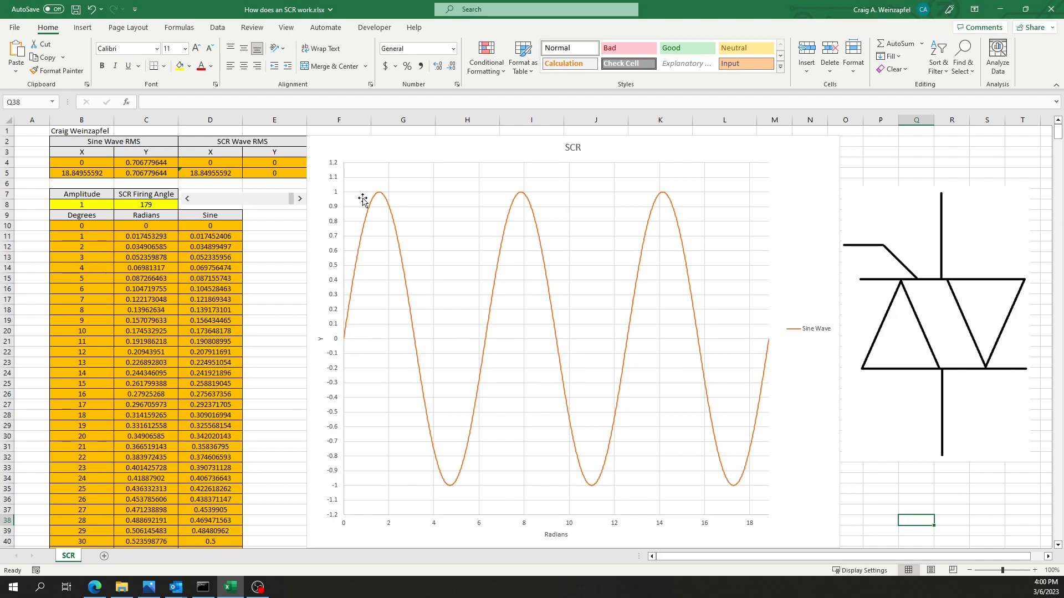
mouse_move(380, 199)
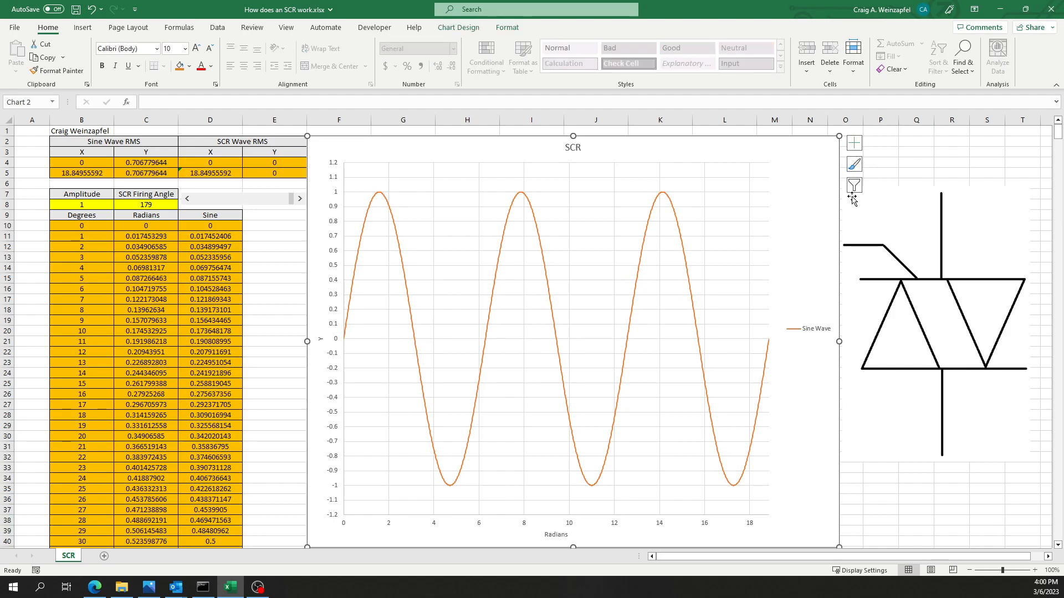
left_click(853, 184)
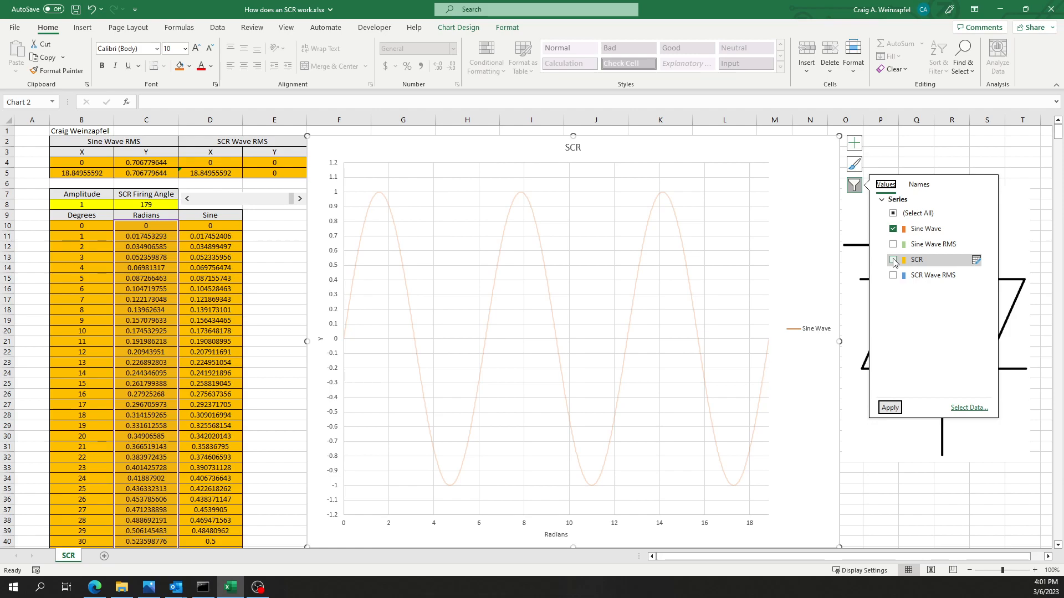
left_click(892, 260)
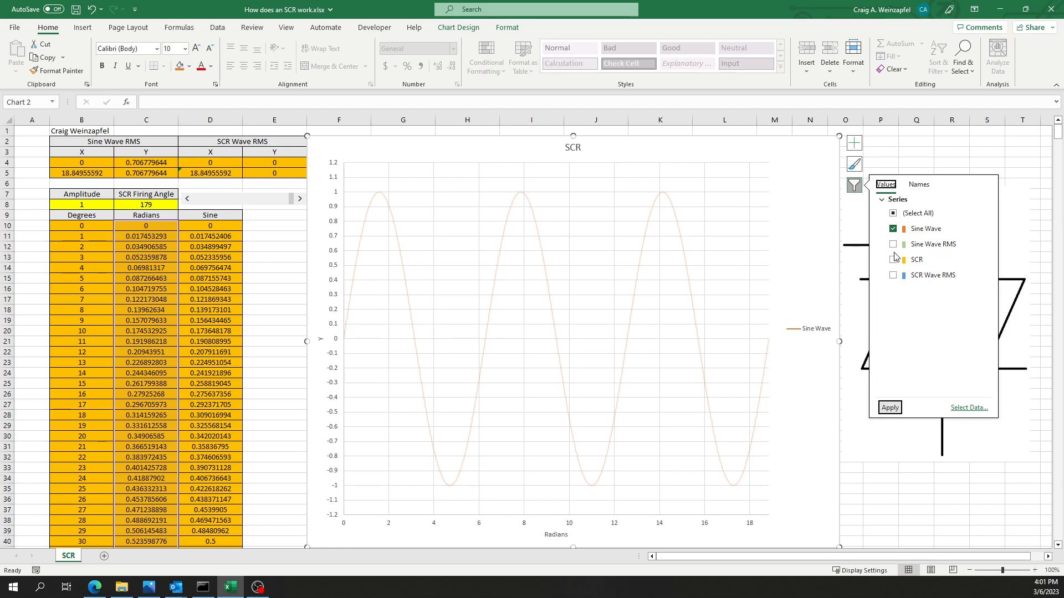
left_click(893, 244)
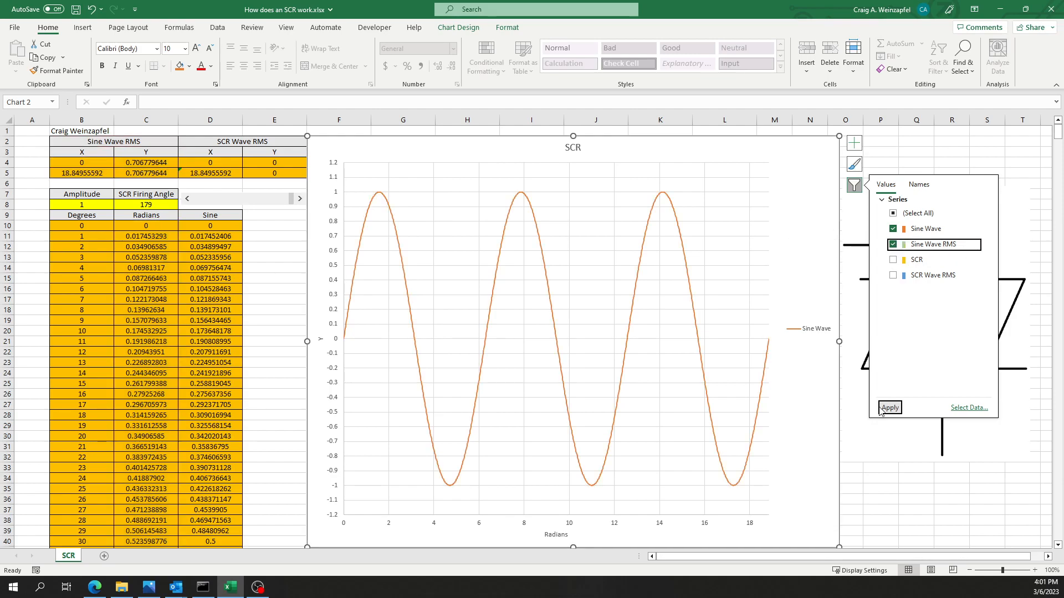
left_click(889, 407)
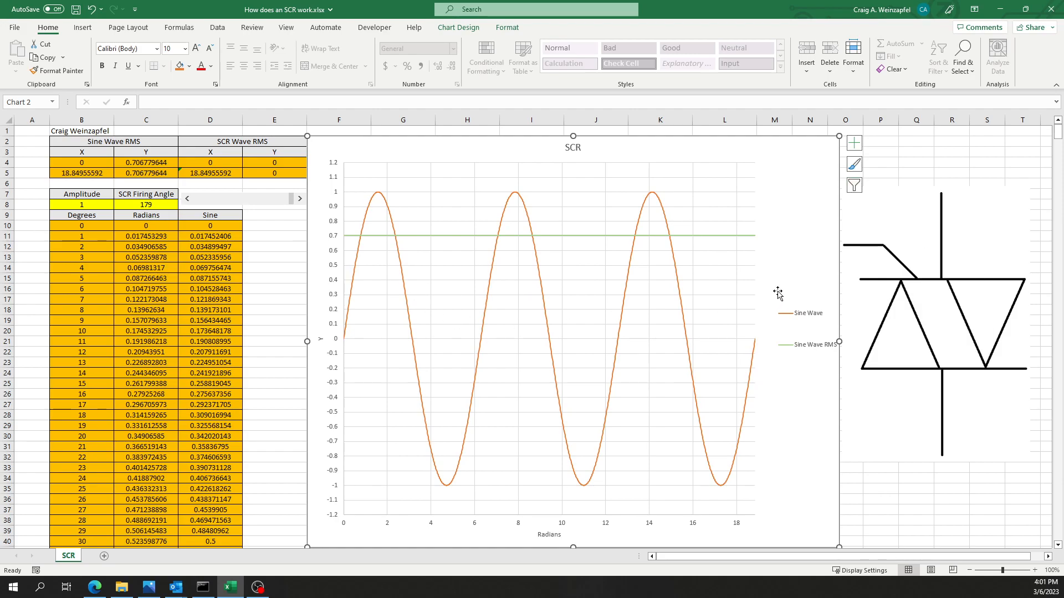
mouse_move(582, 242)
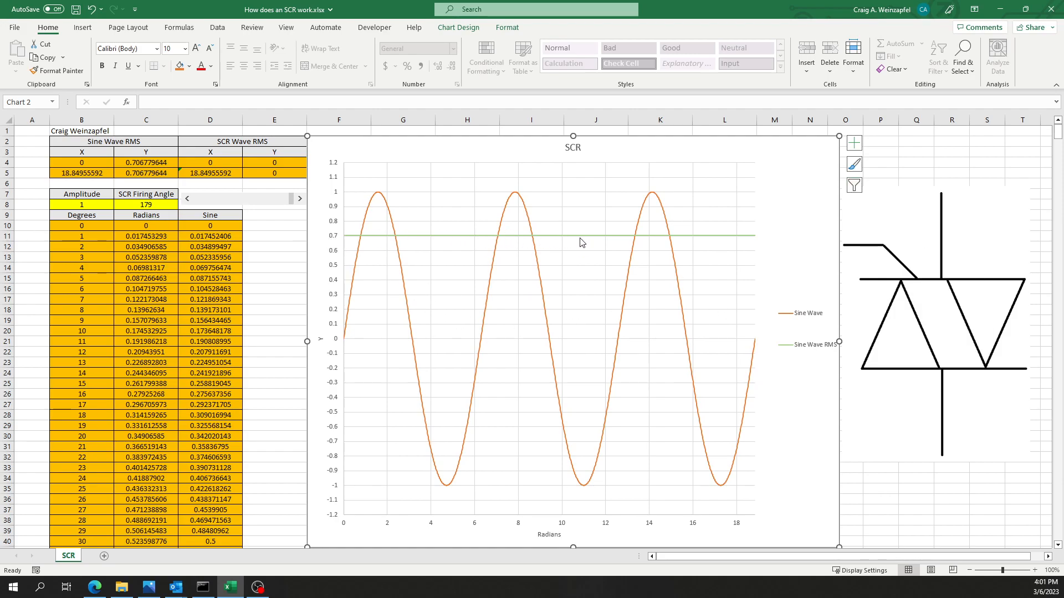
mouse_move(681, 245)
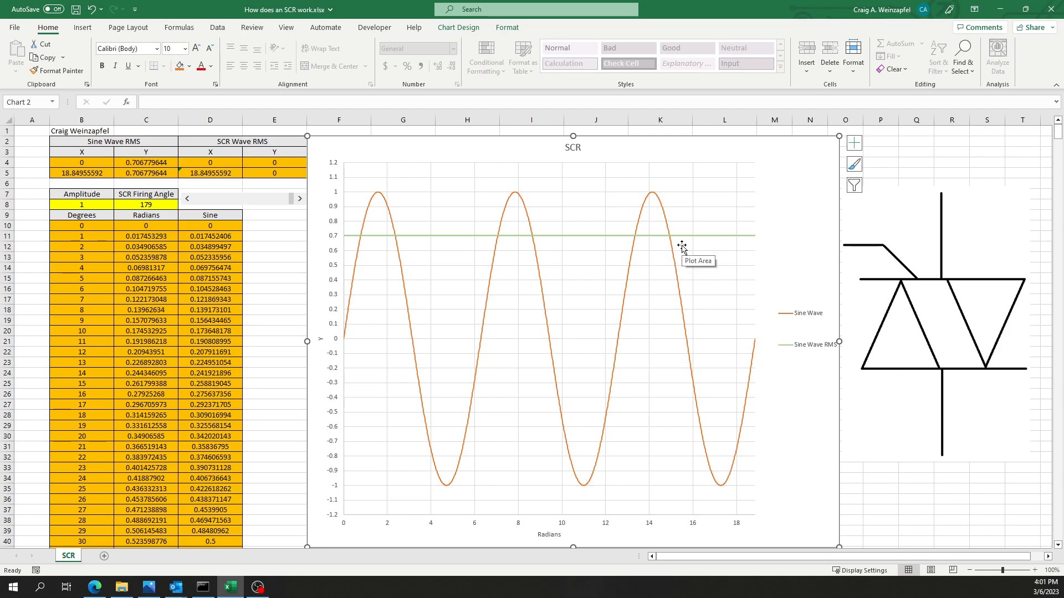
mouse_move(589, 453)
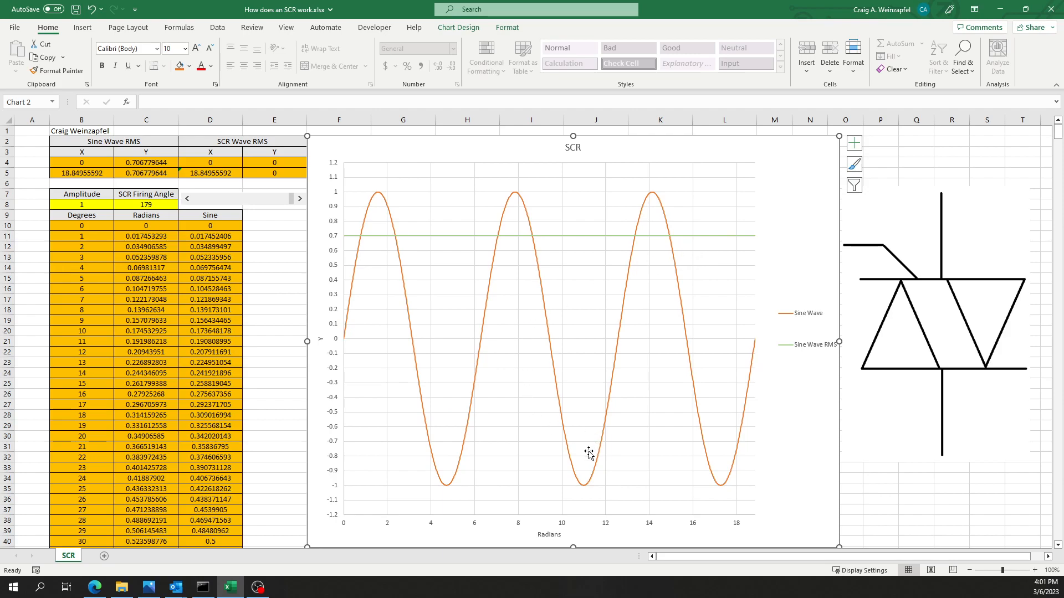
mouse_move(589, 452)
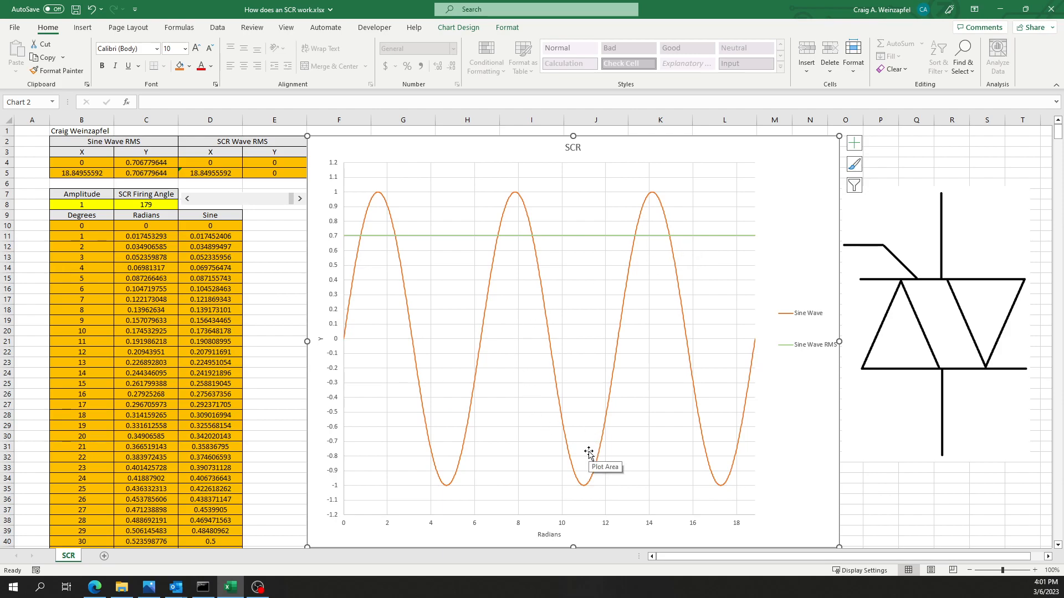
mouse_move(783, 441)
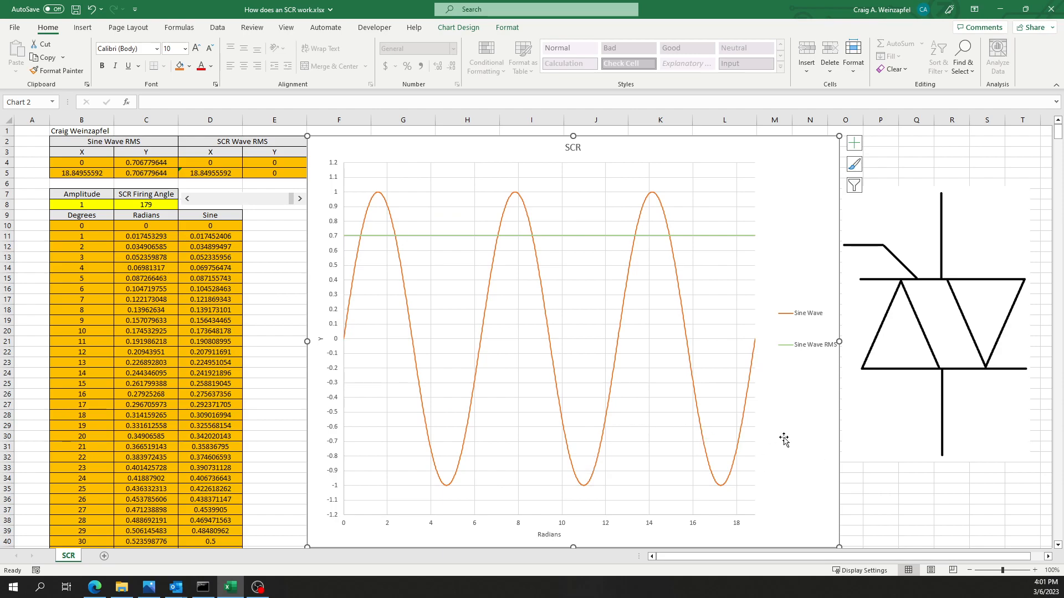
mouse_move(570, 242)
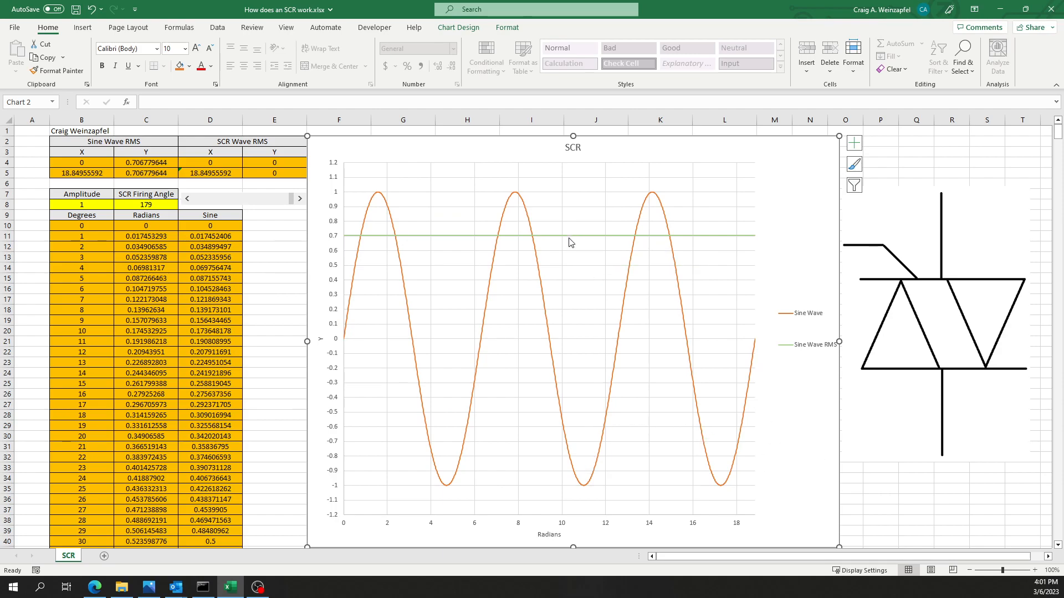
mouse_move(585, 317)
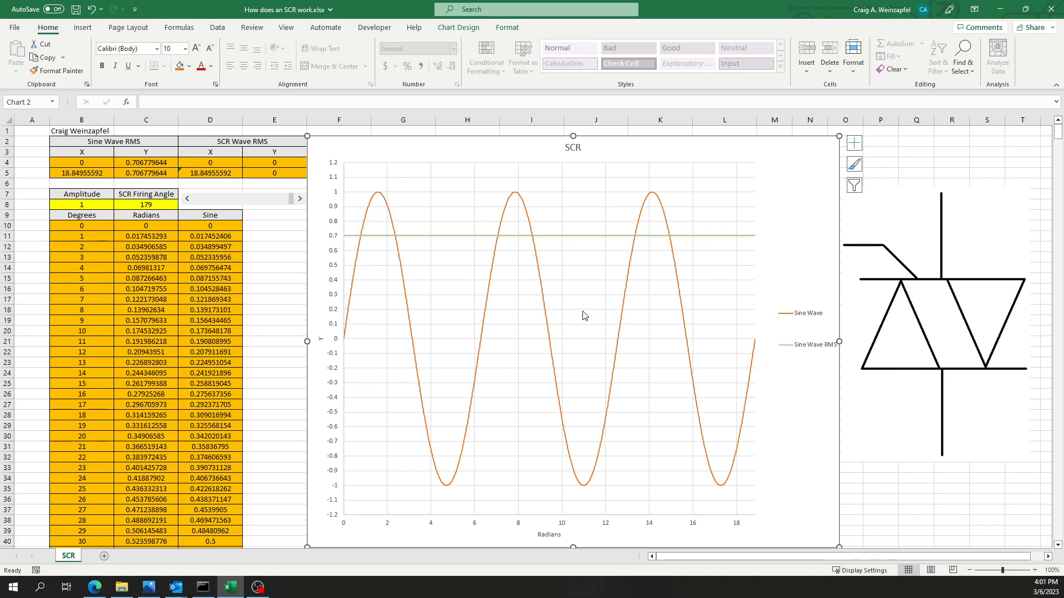
mouse_move(586, 257)
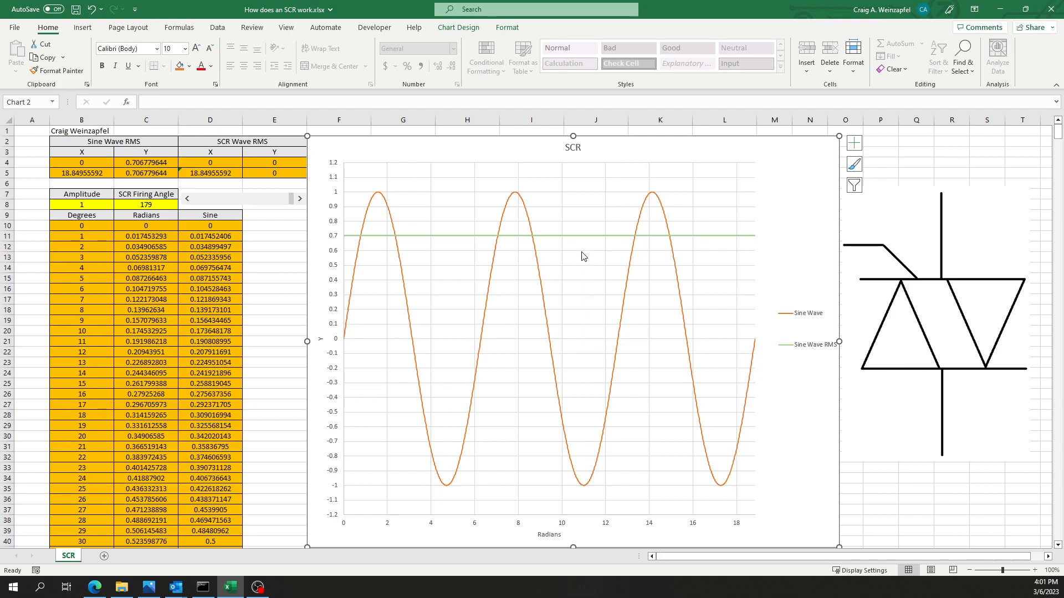
mouse_move(582, 257)
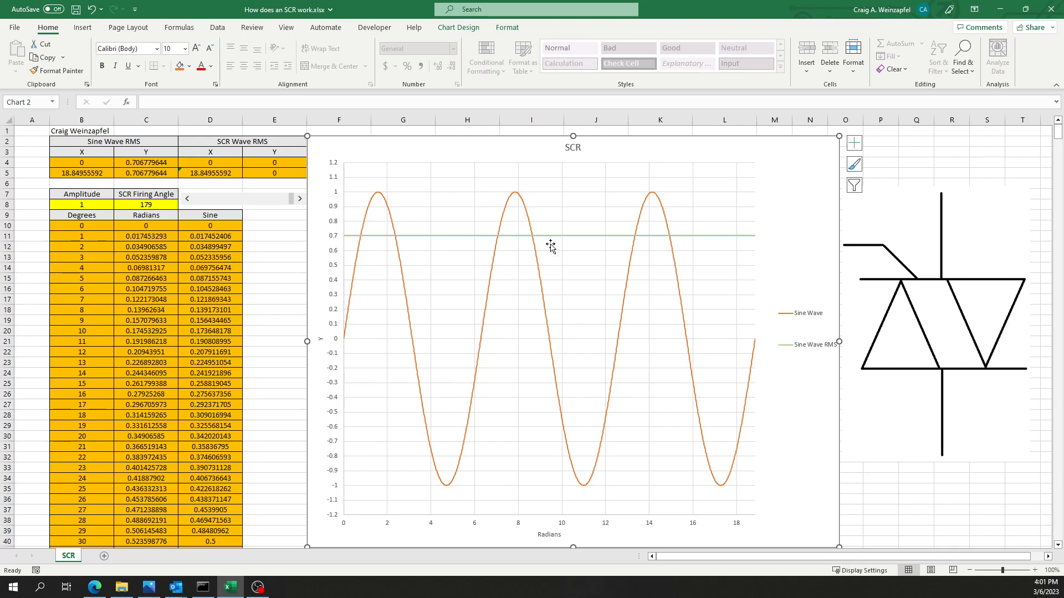
mouse_move(577, 332)
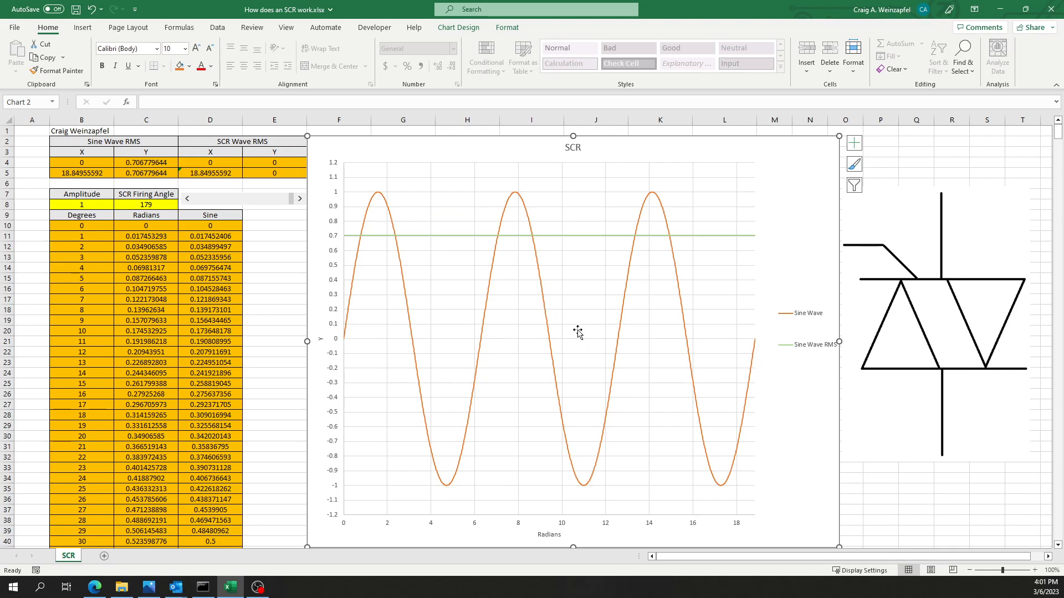
mouse_move(605, 305)
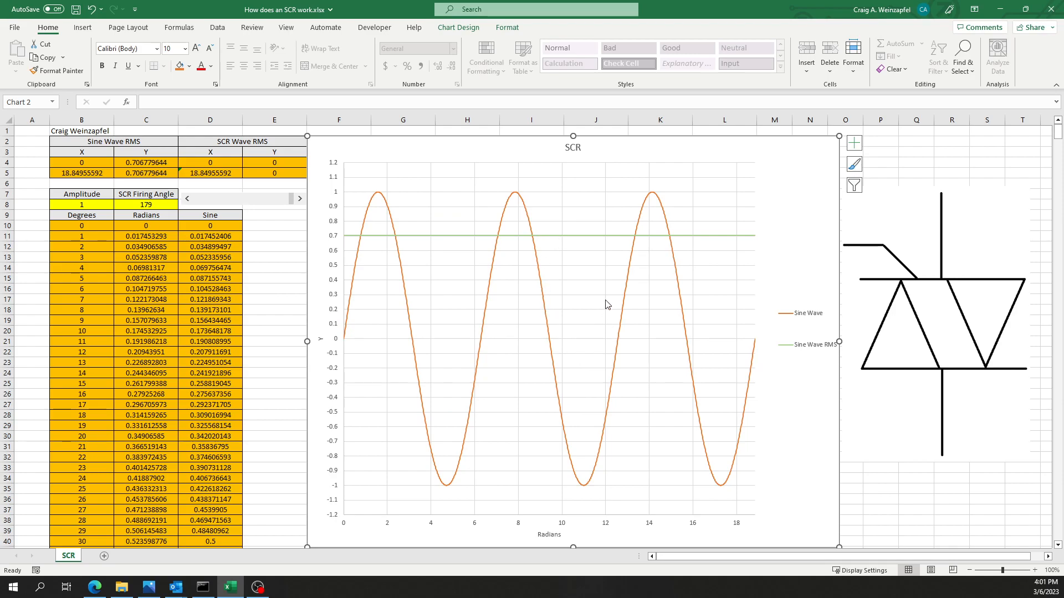
mouse_move(570, 329)
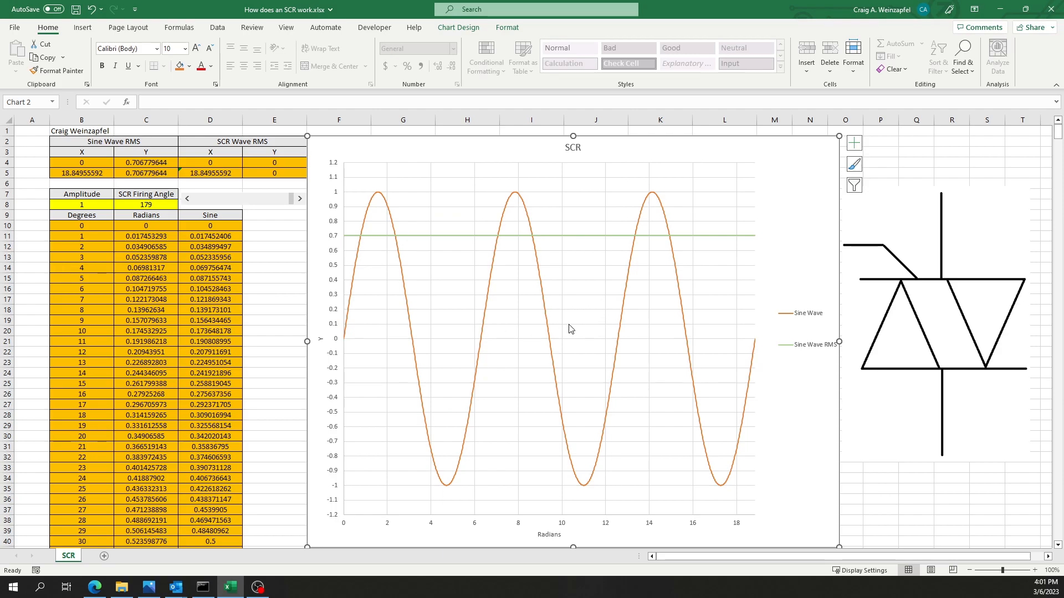
mouse_move(573, 334)
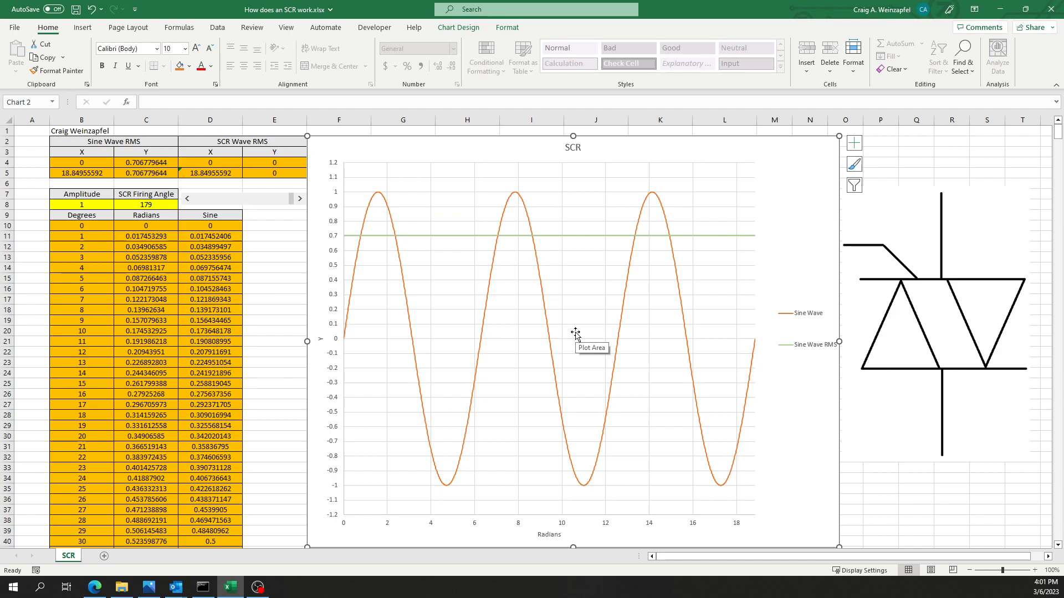
mouse_move(886, 353)
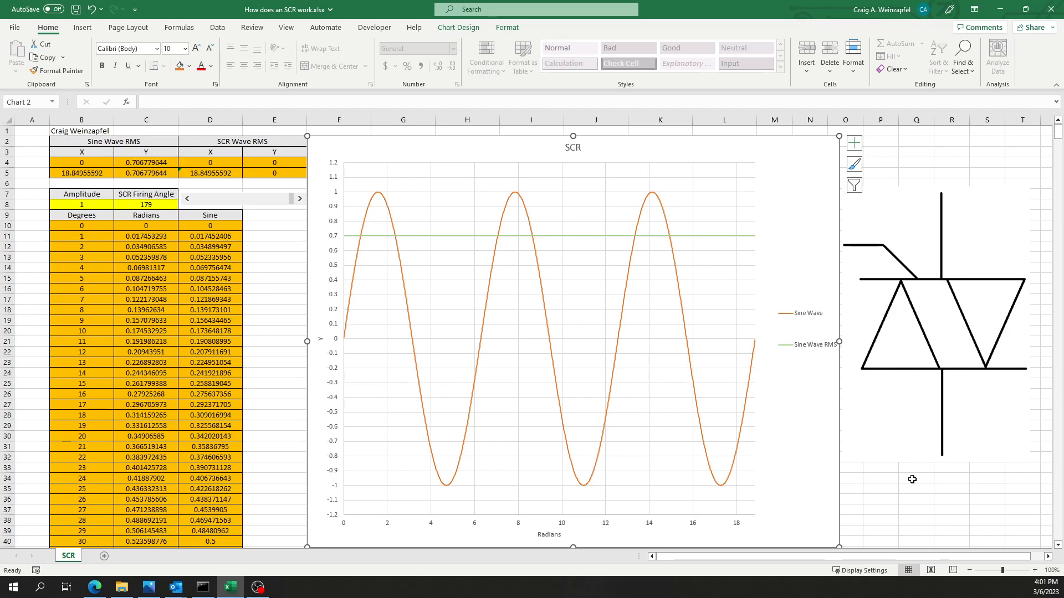
left_click(916, 488)
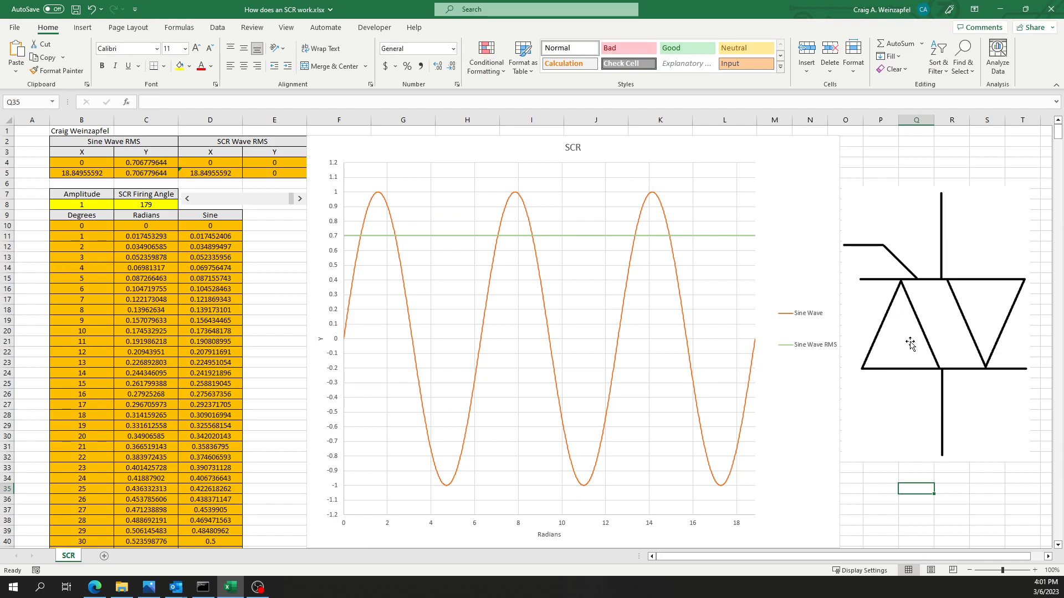
mouse_move(921, 272)
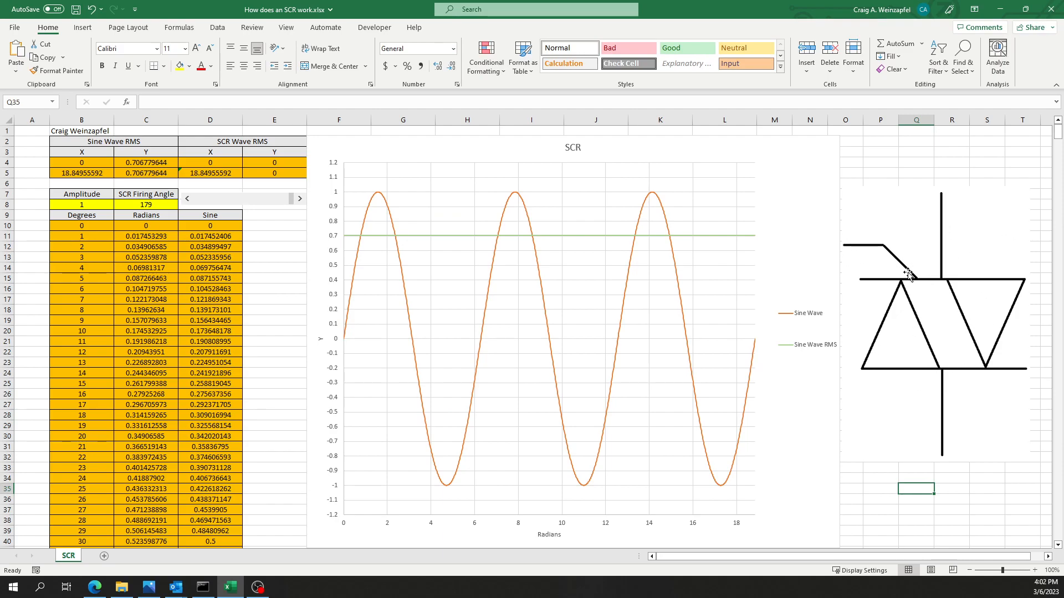
mouse_move(921, 280)
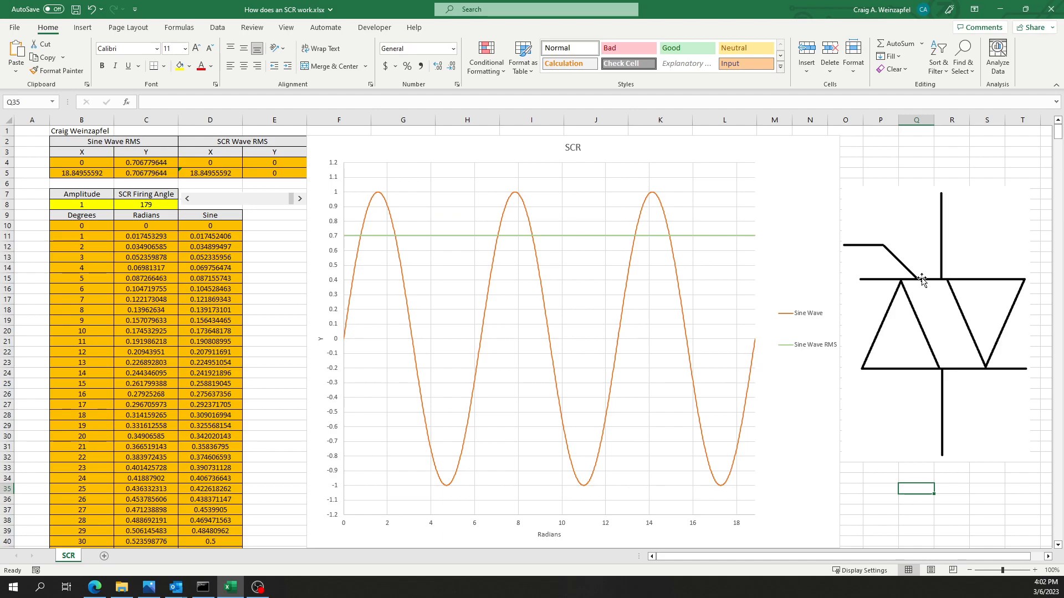
mouse_move(532, 317)
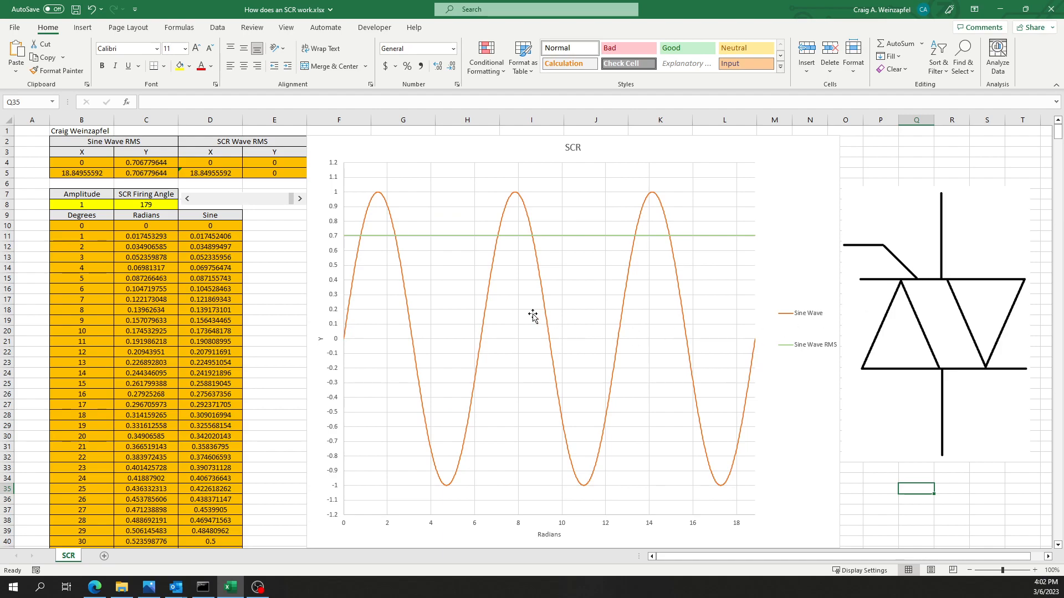
mouse_move(532, 316)
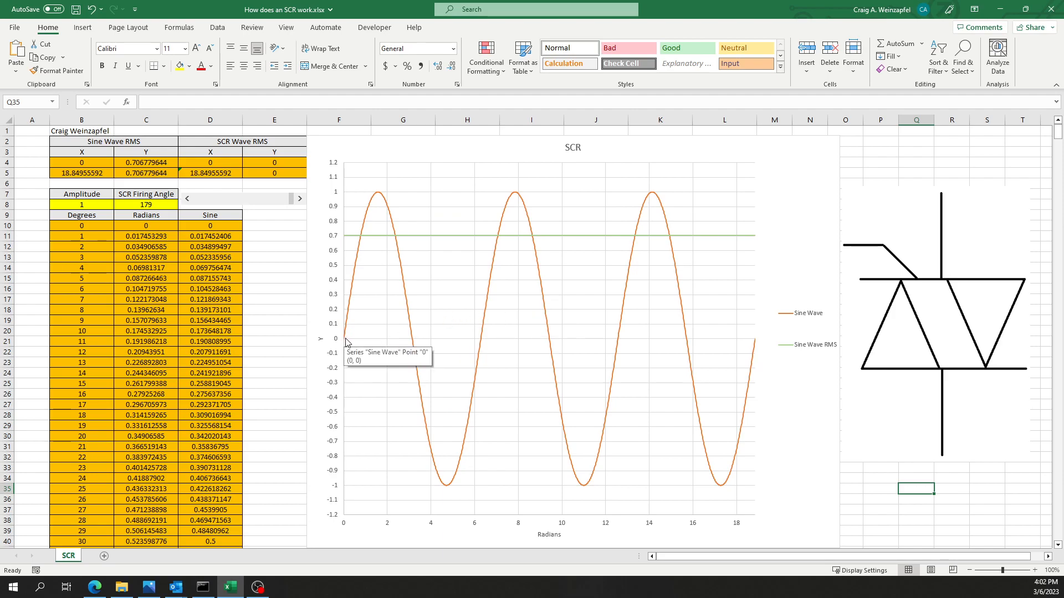
mouse_move(360, 264)
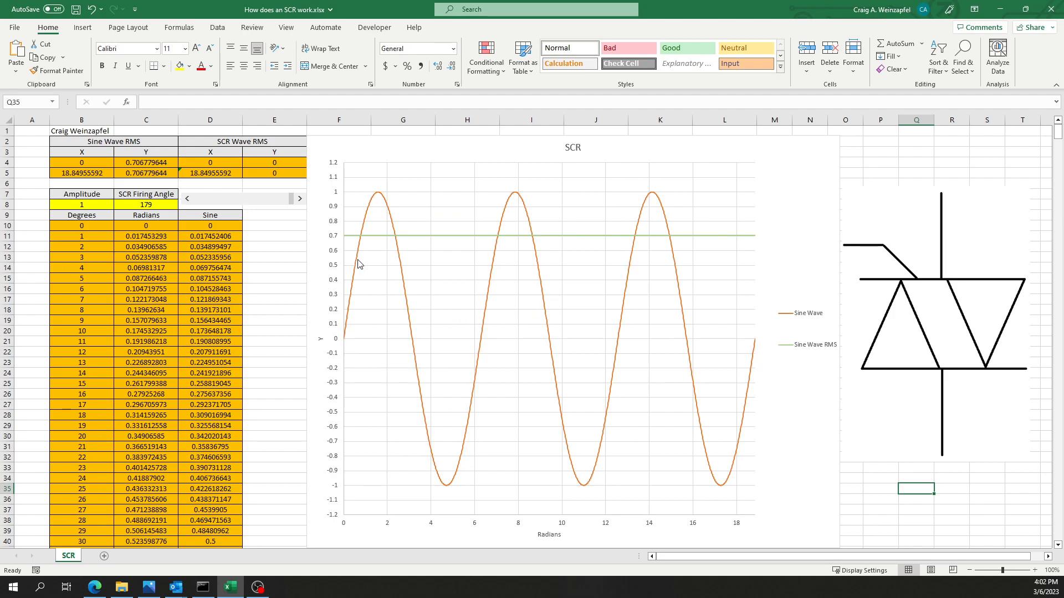
mouse_move(415, 354)
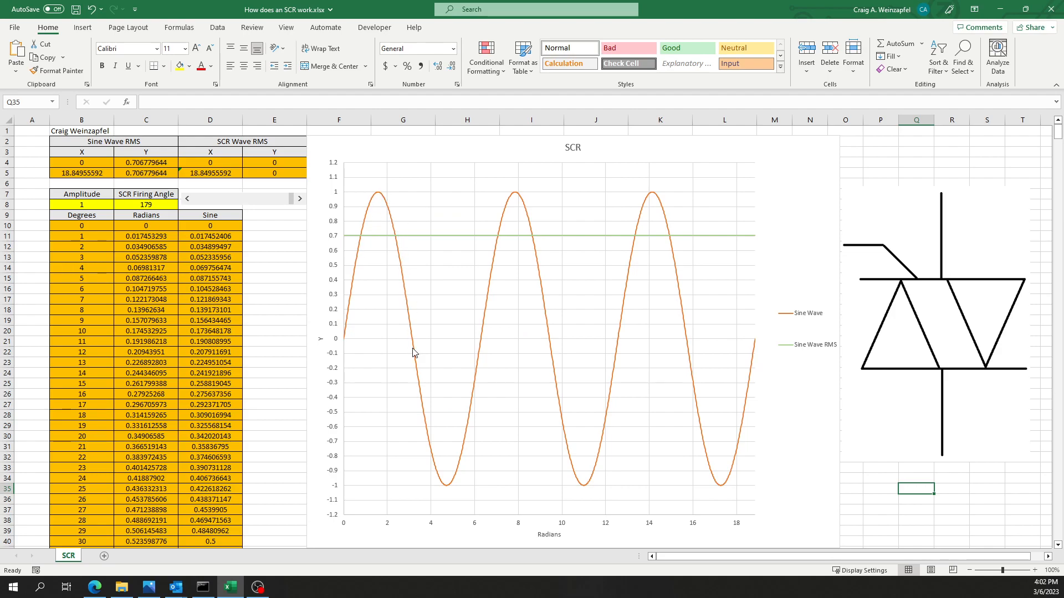
mouse_move(346, 344)
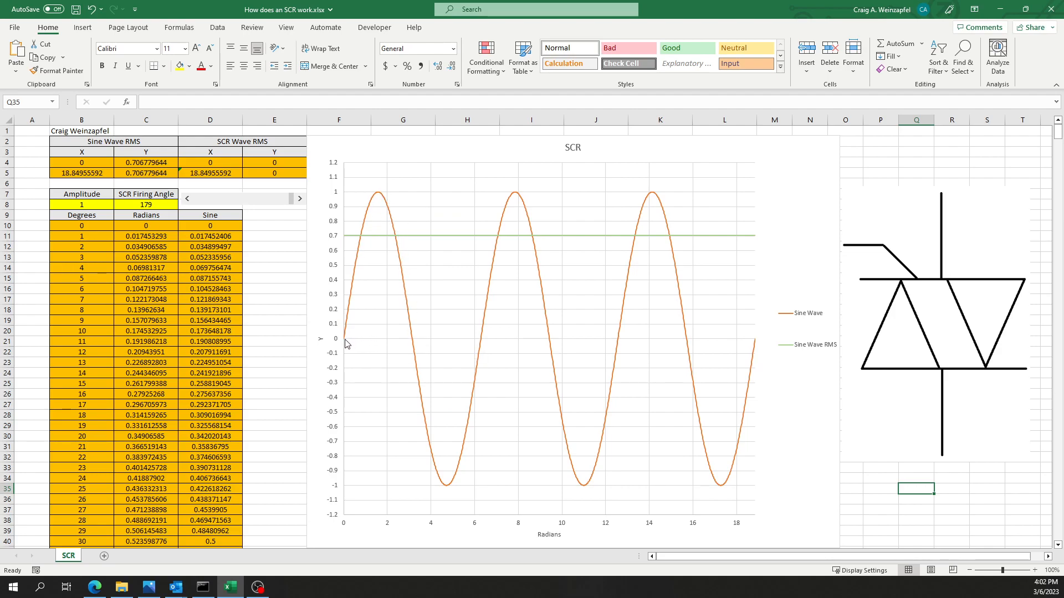
mouse_move(373, 344)
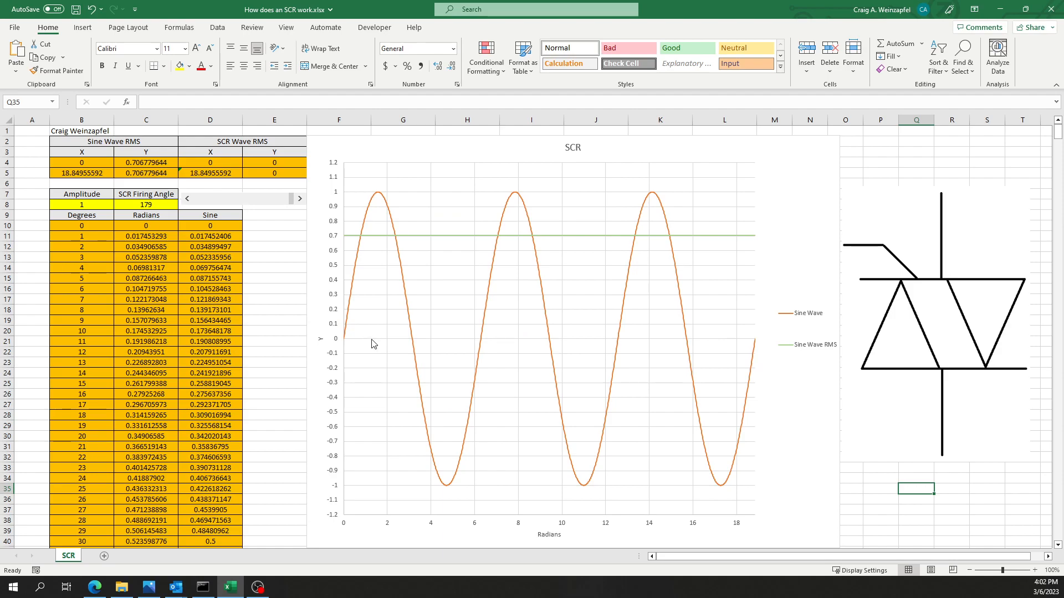
mouse_move(373, 343)
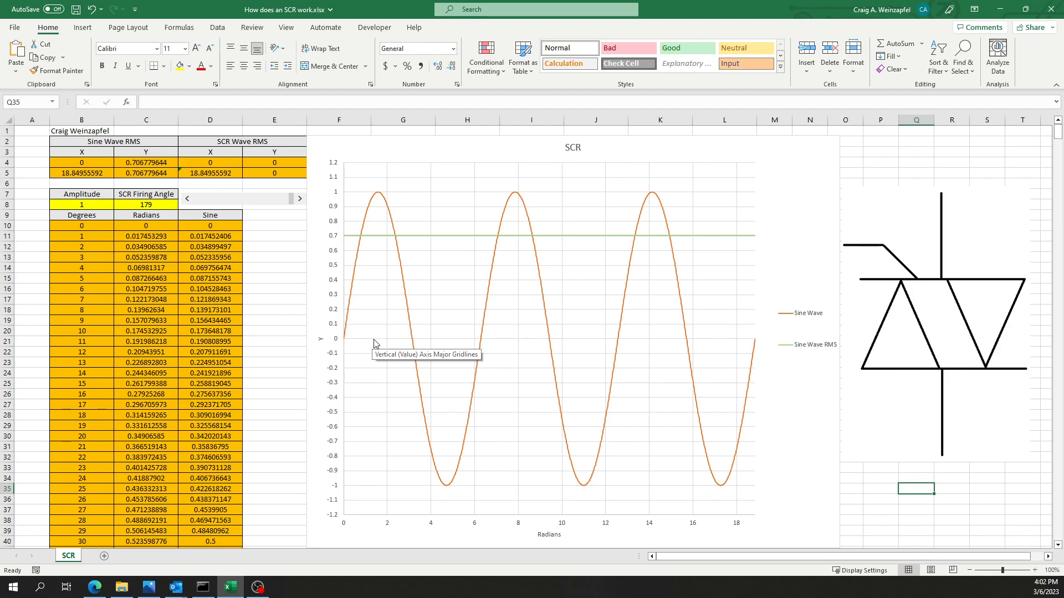
mouse_move(347, 342)
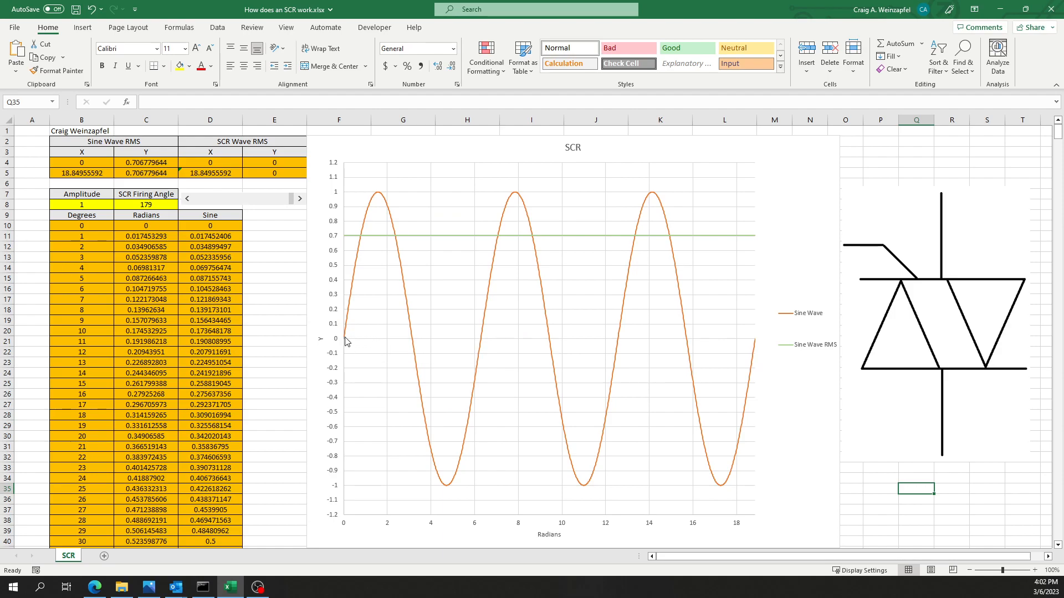
mouse_move(357, 256)
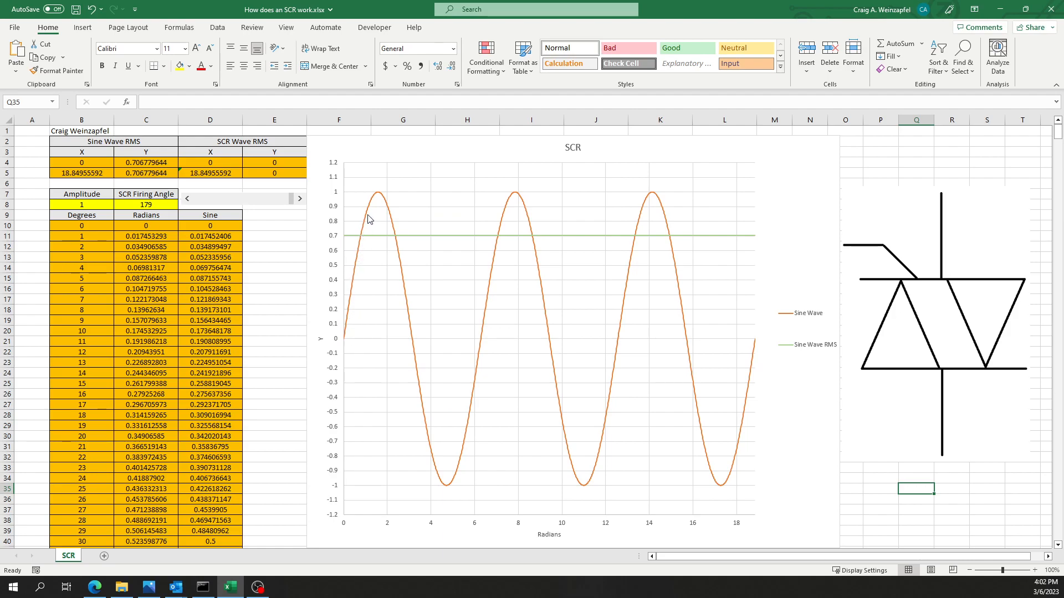
mouse_move(380, 197)
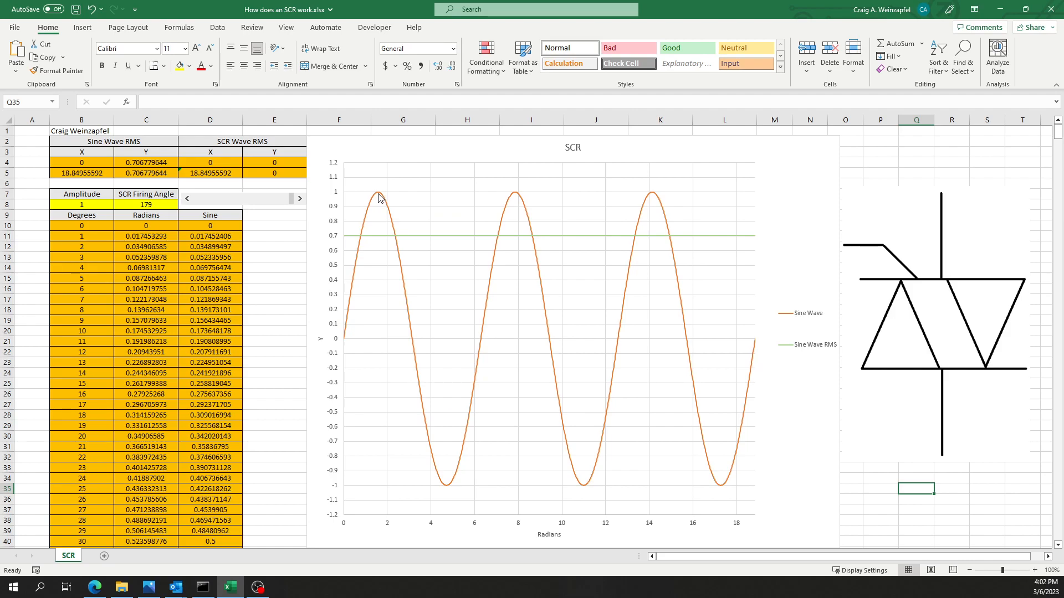
mouse_move(379, 197)
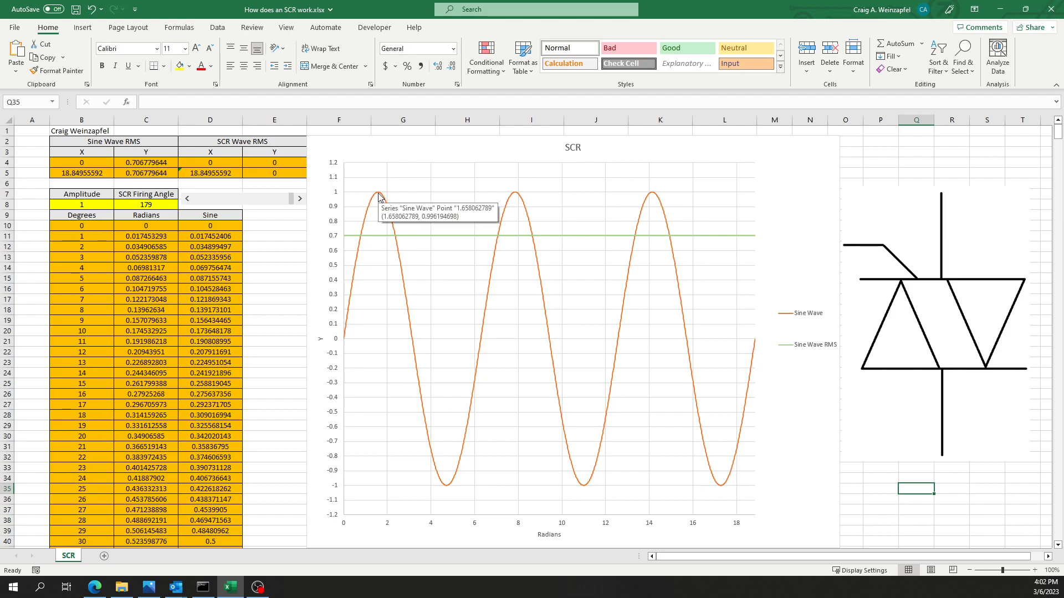
mouse_move(384, 199)
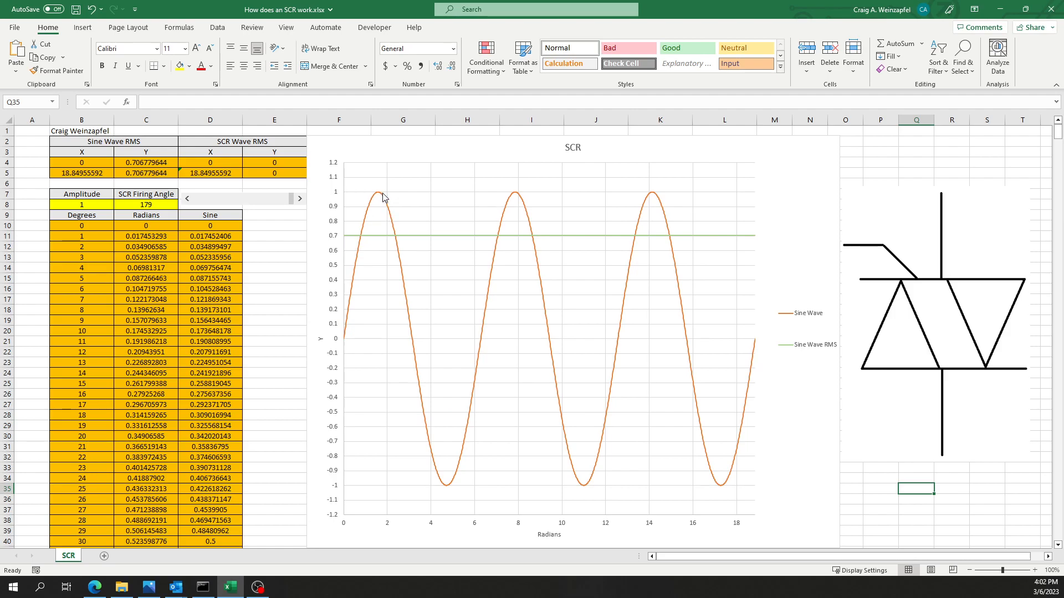
mouse_move(402, 302)
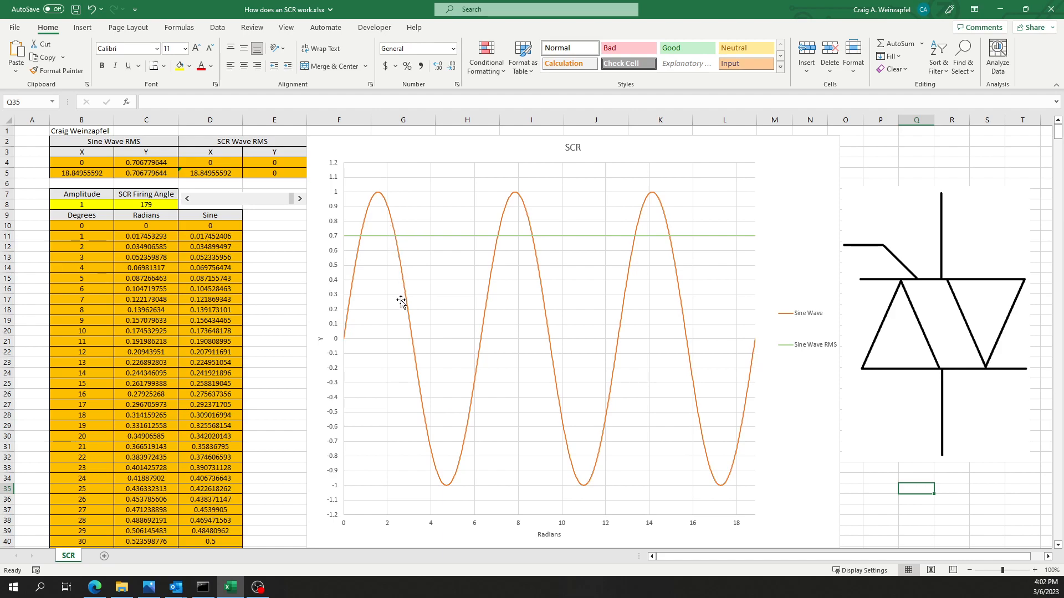
mouse_move(413, 342)
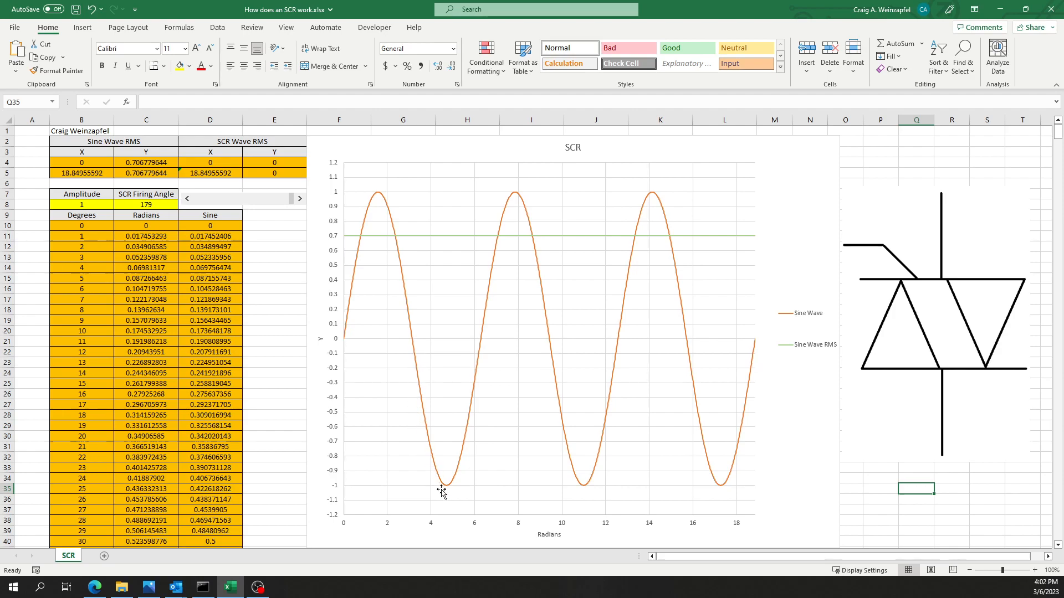
mouse_move(451, 338)
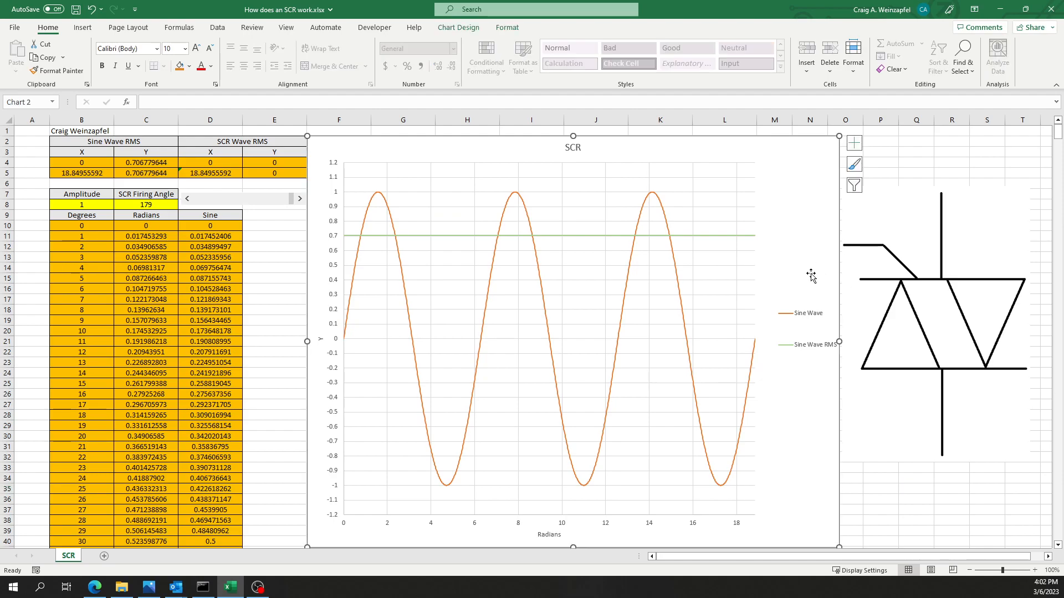
Enable the SCR series in Chart Filters, adding a yellow flat line at zero with its legend entry
left_click(854, 185)
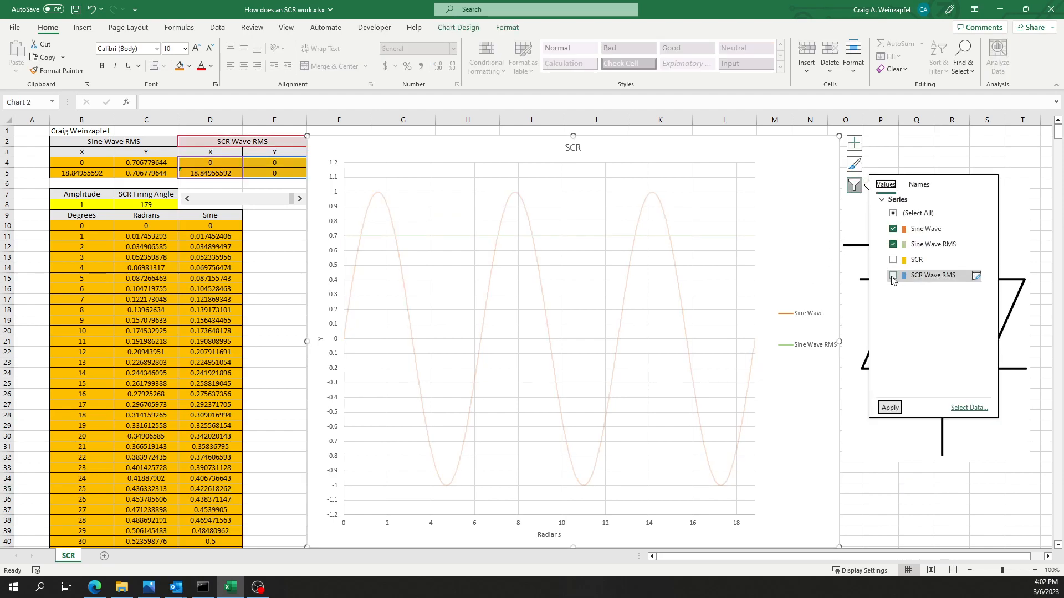
left_click(893, 259)
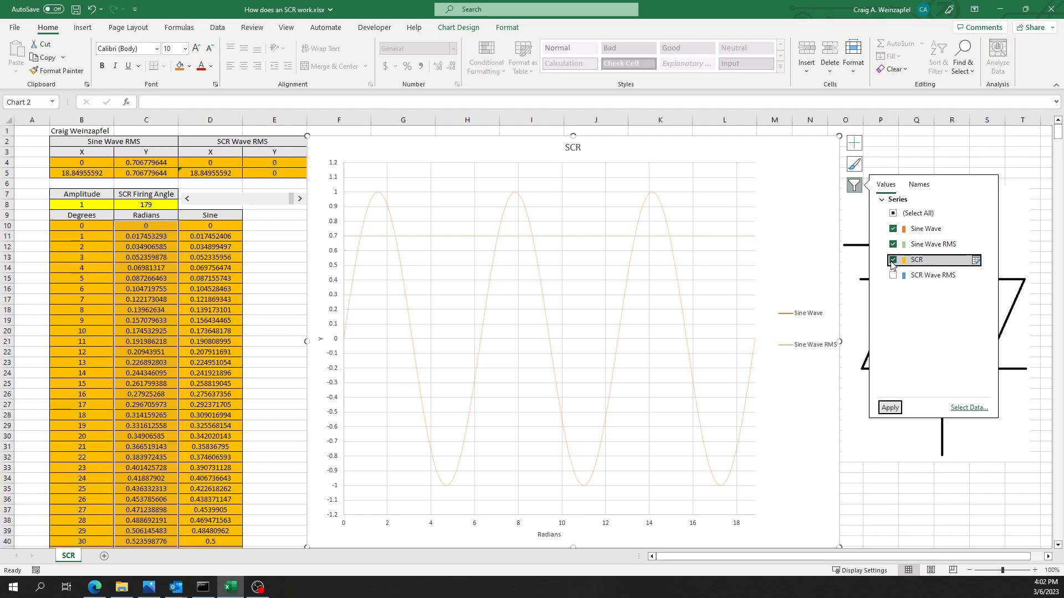
left_click(892, 260)
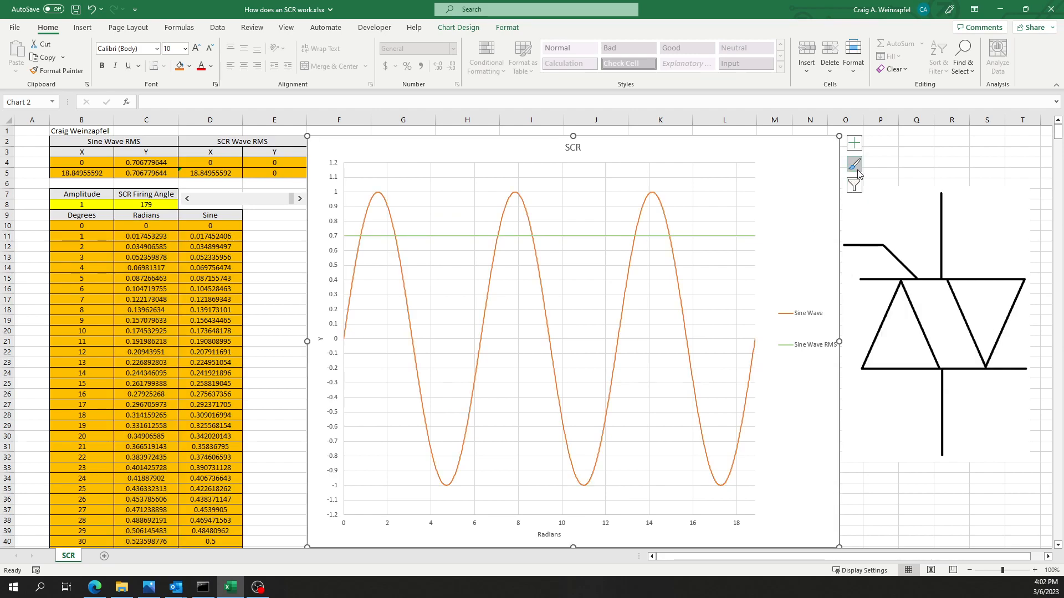
left_click(855, 185)
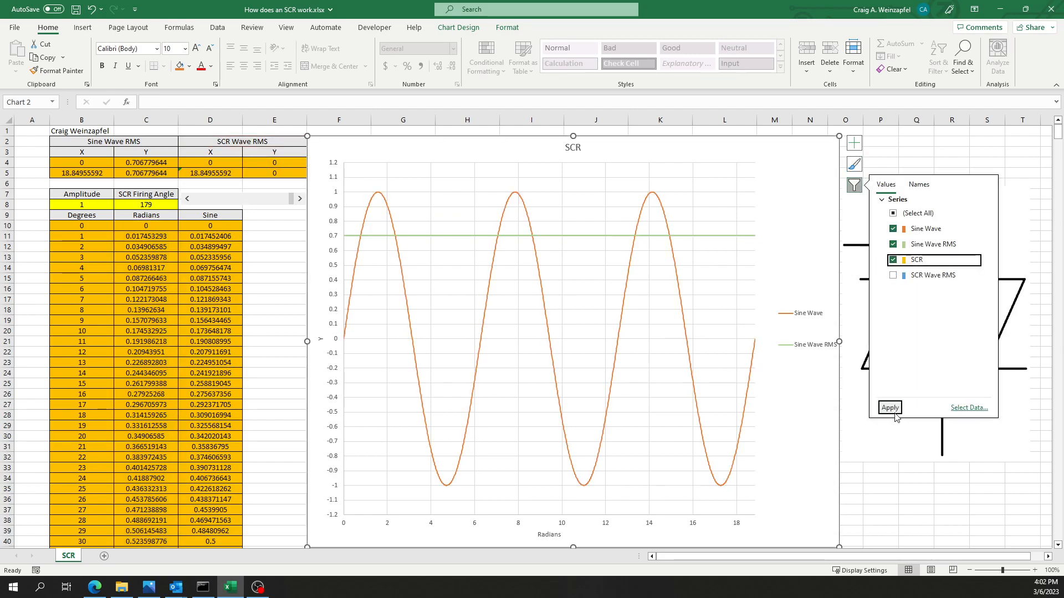
left_click(888, 408)
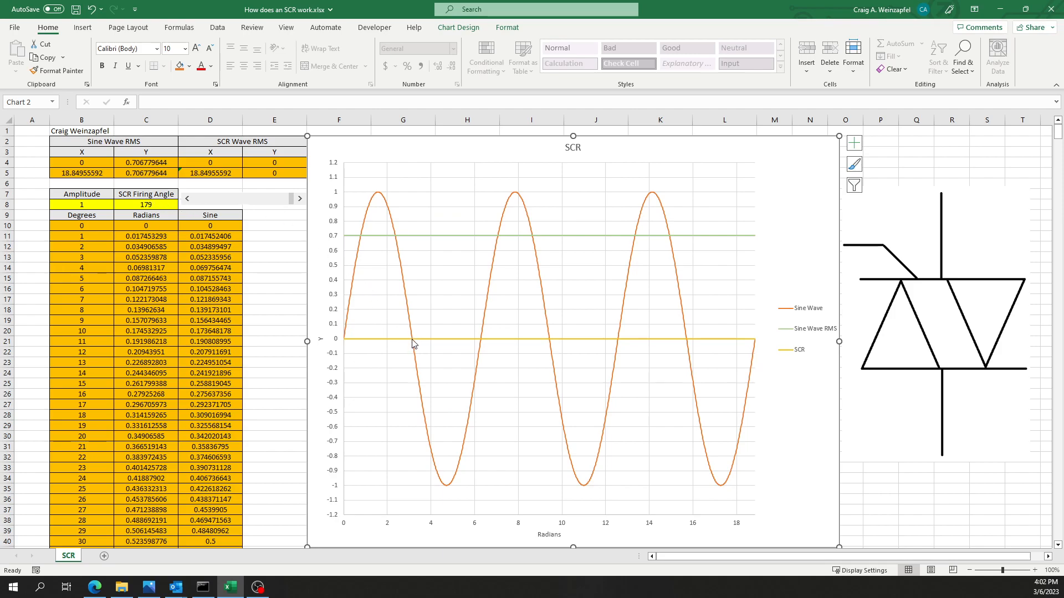
mouse_move(413, 342)
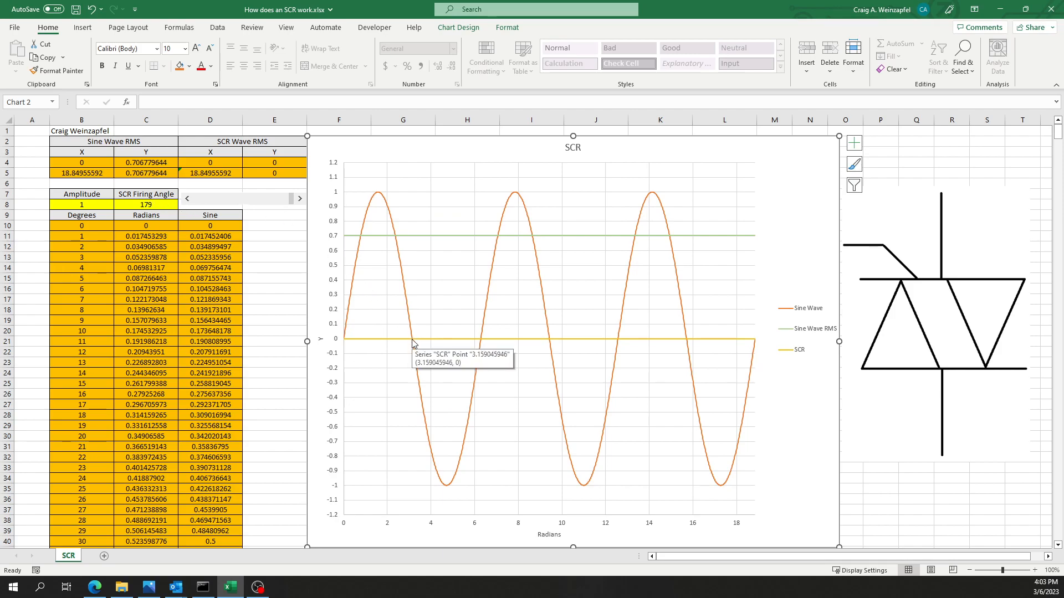
mouse_move(402, 306)
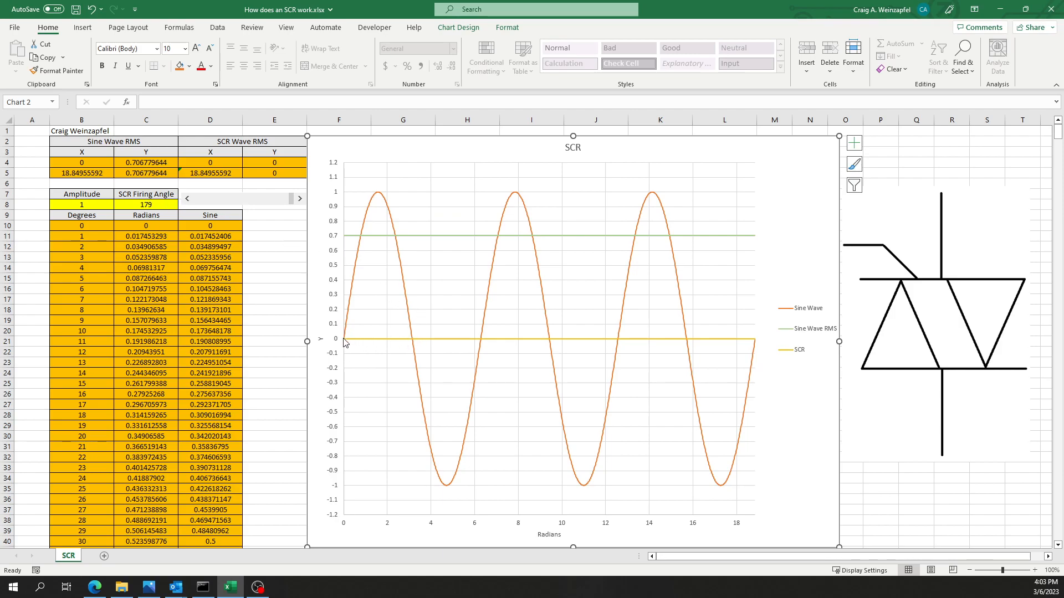
mouse_move(512, 314)
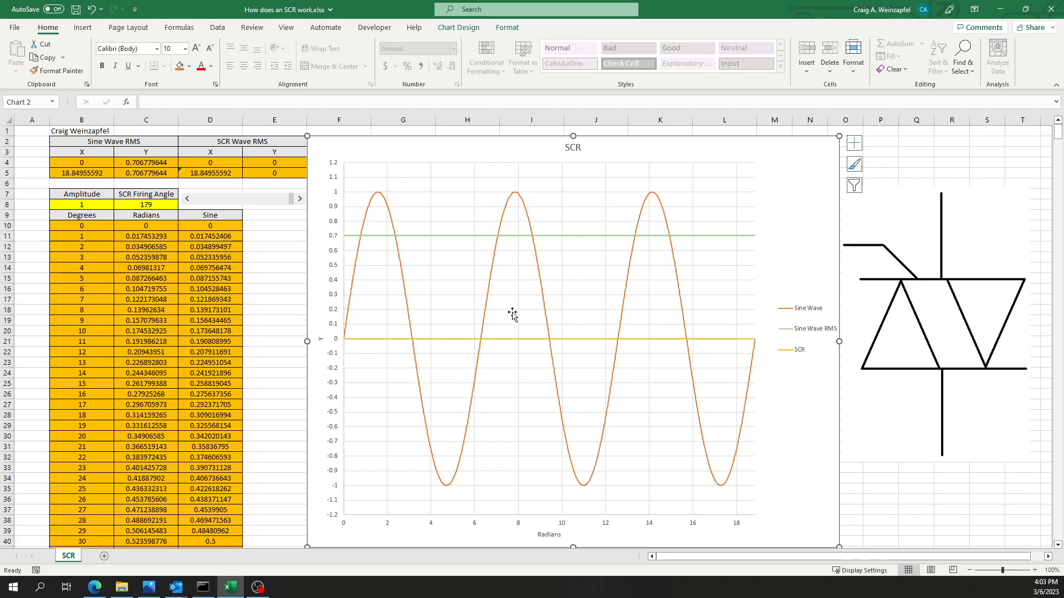
mouse_move(481, 344)
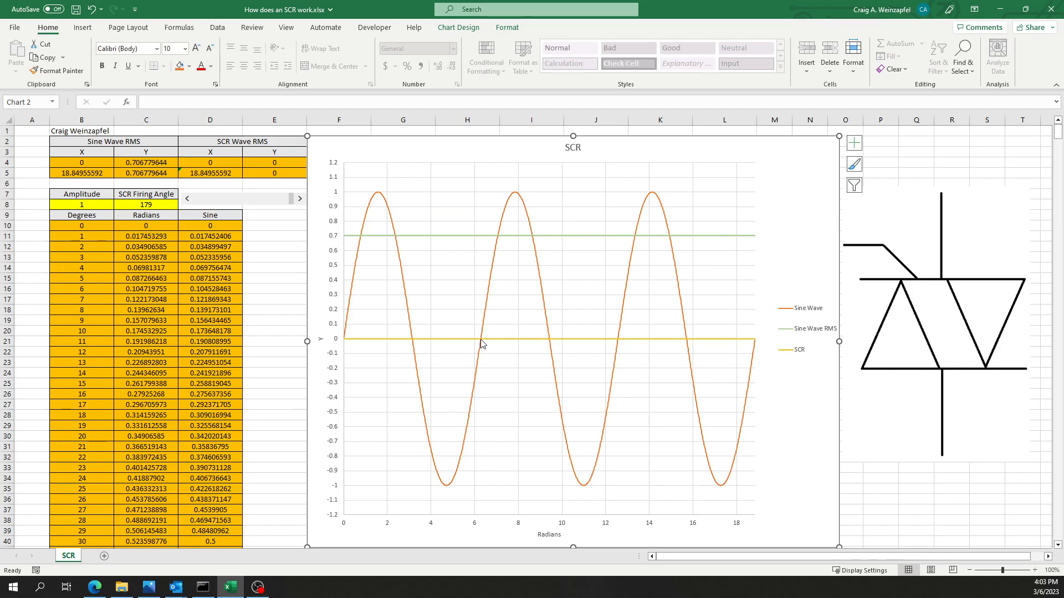
mouse_move(340, 345)
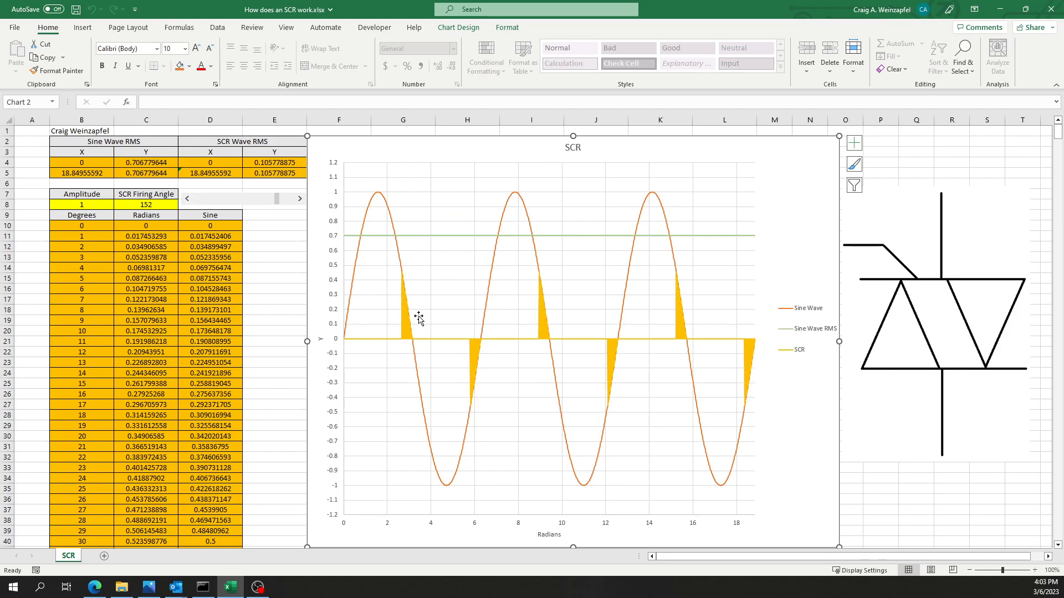
mouse_move(400, 315)
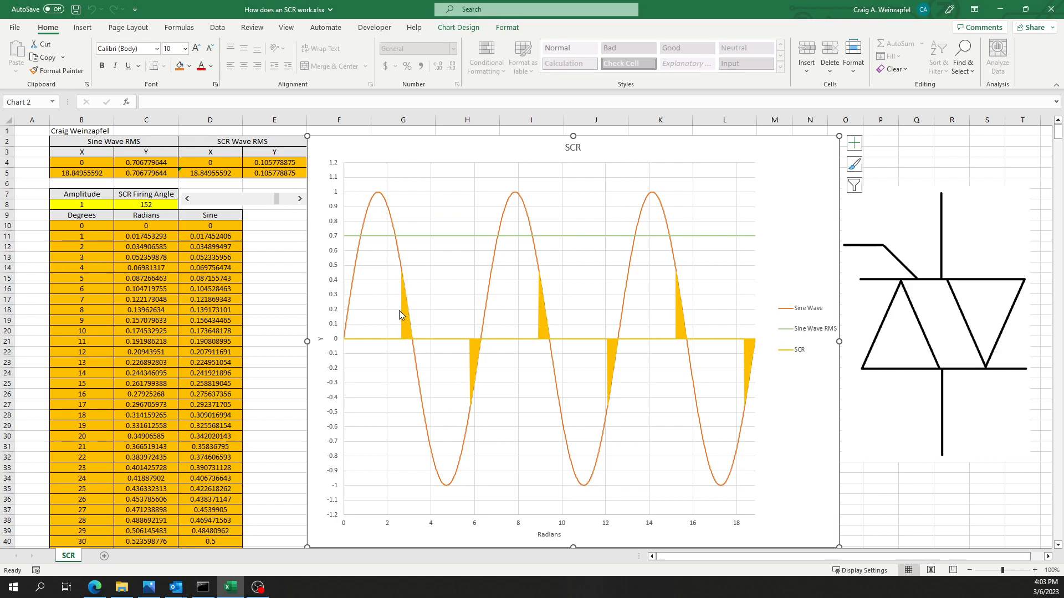
mouse_move(400, 307)
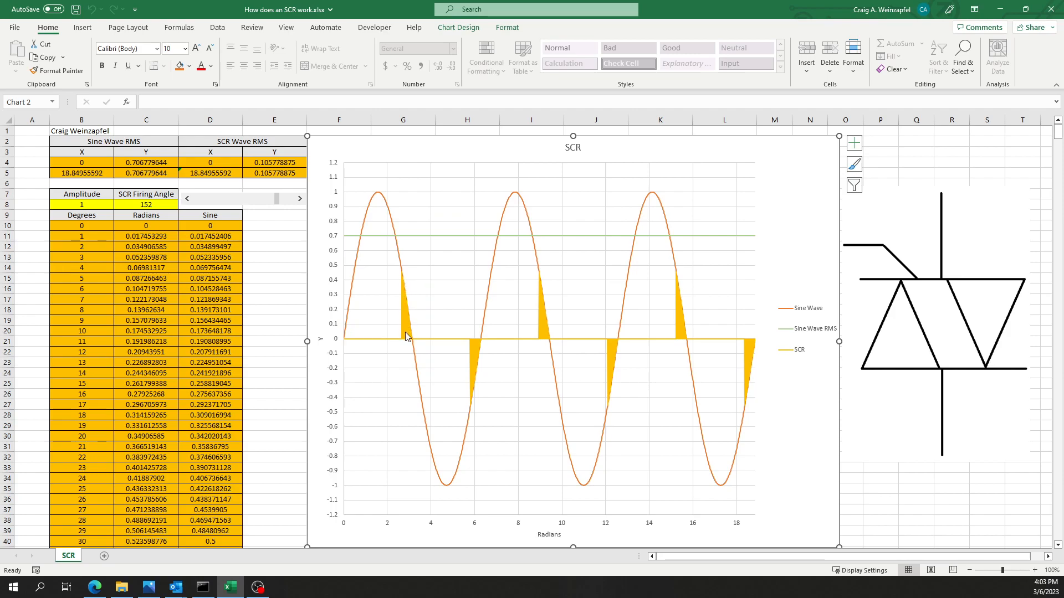
mouse_move(399, 302)
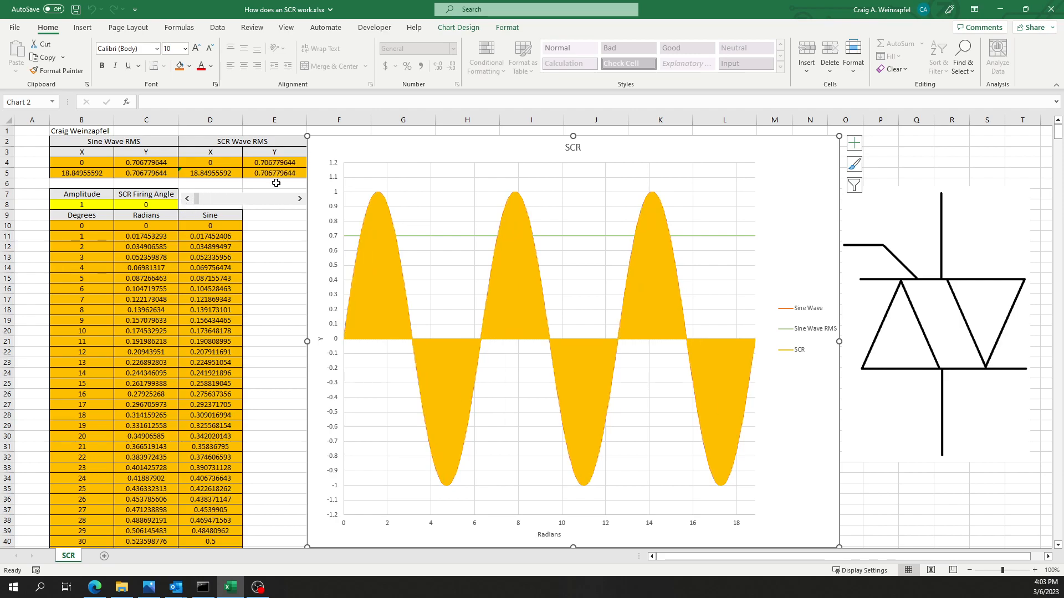
mouse_move(396, 217)
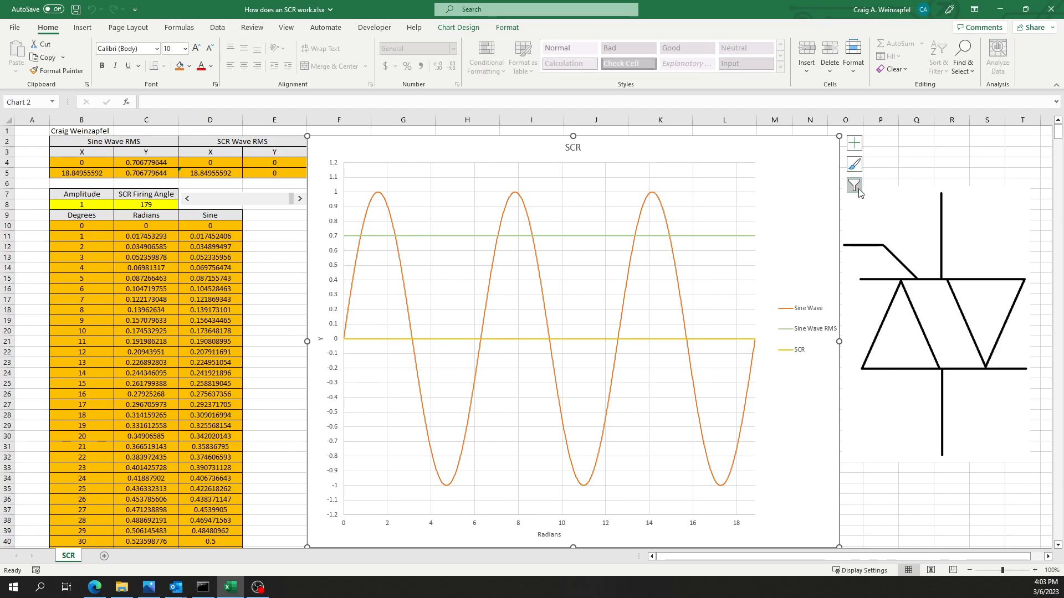
Plot SCR Wave RMS as a blue line and set the firing angle to 145 (RMS about 0.147)
left_click(854, 185)
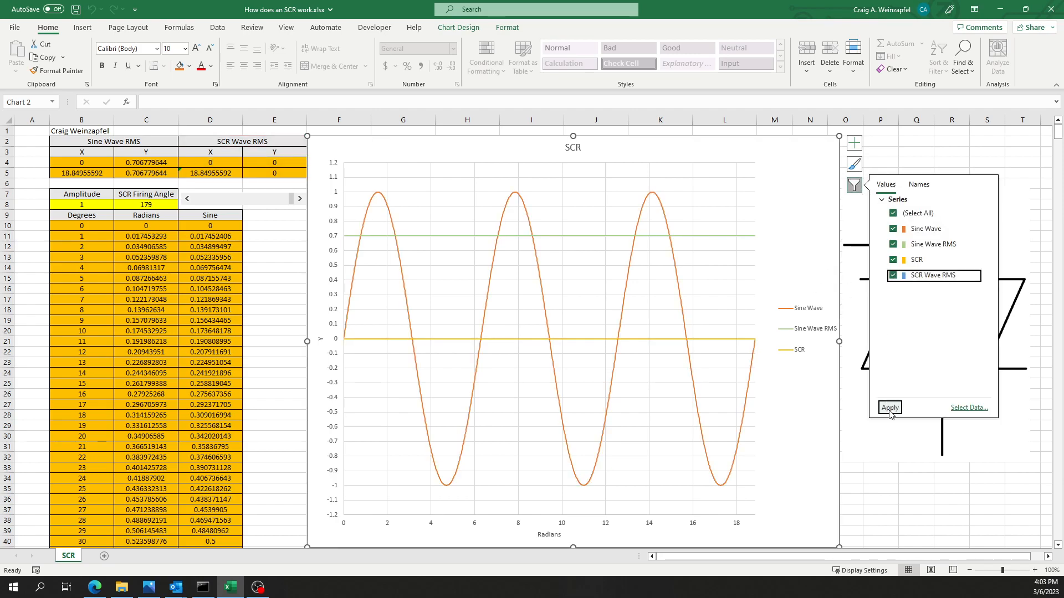
left_click(889, 408)
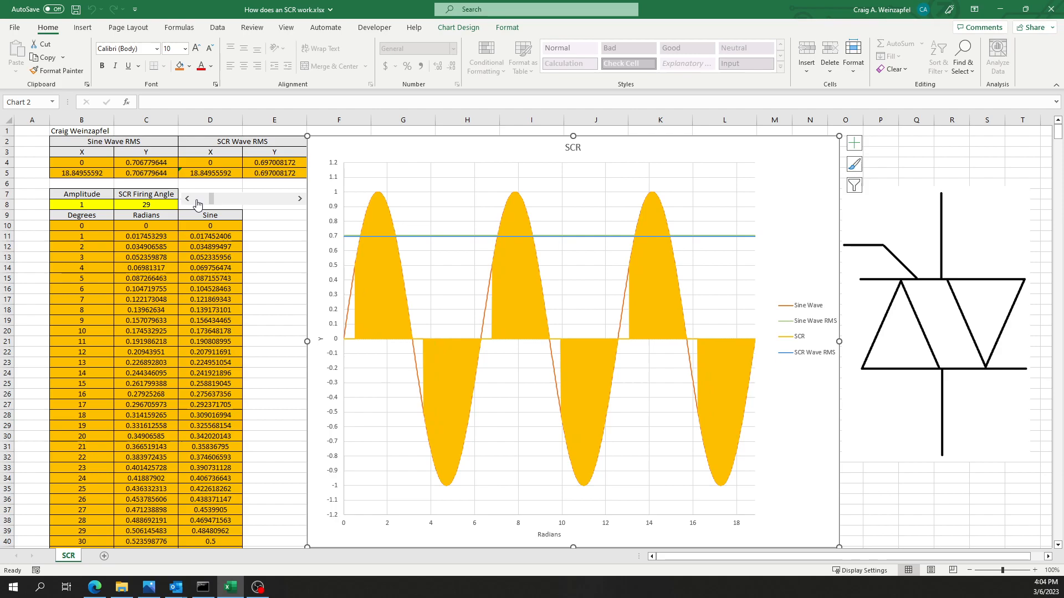
left_click(186, 198)
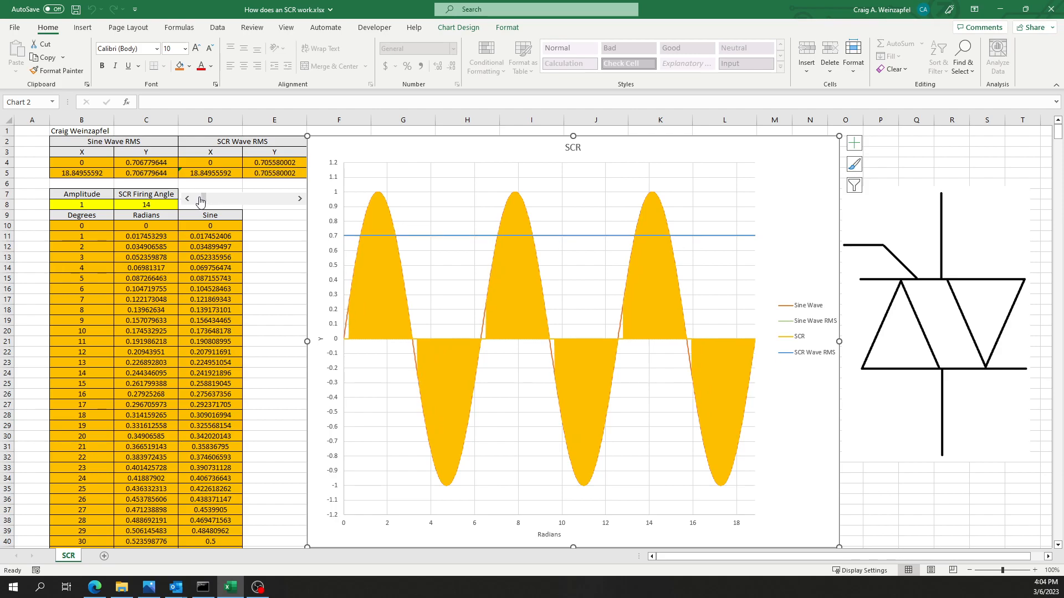
left_click(187, 199)
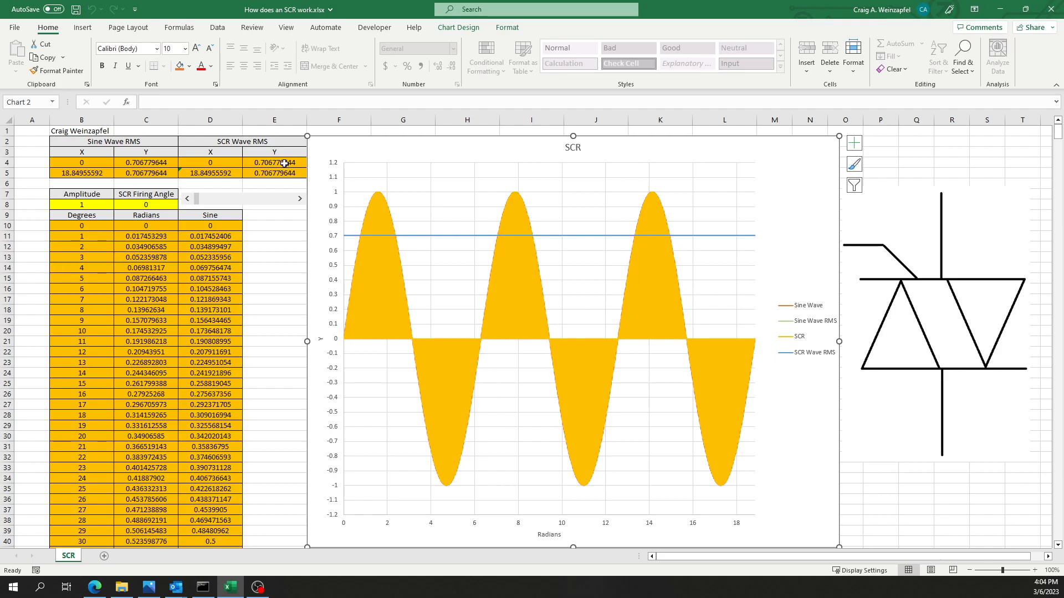
left_click(274, 163)
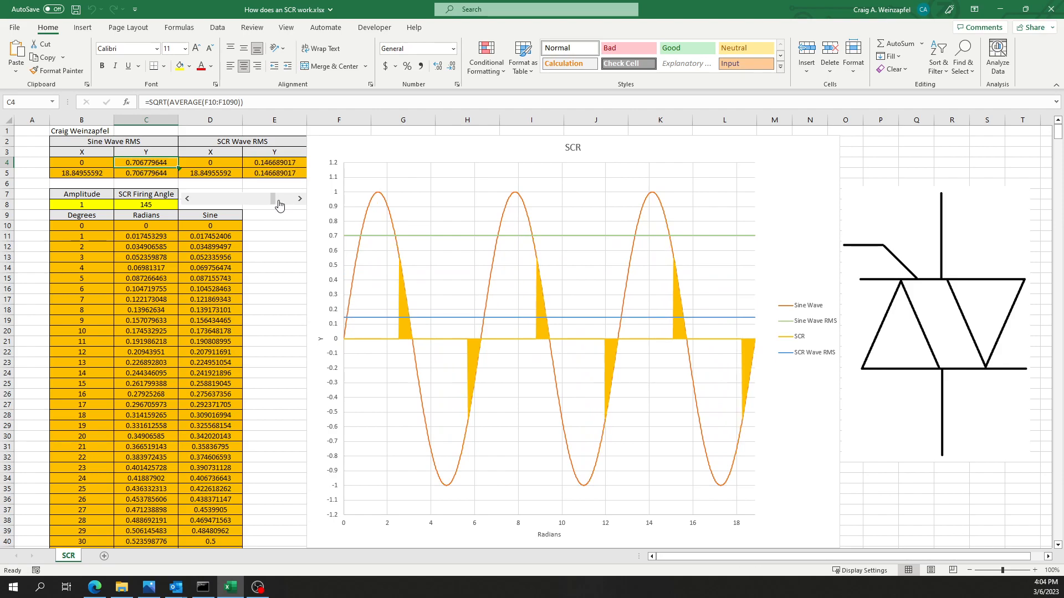
Raise the firing-angle scroll bar to 179, dropping the SCR Wave RMS line to zero
left_click(299, 199)
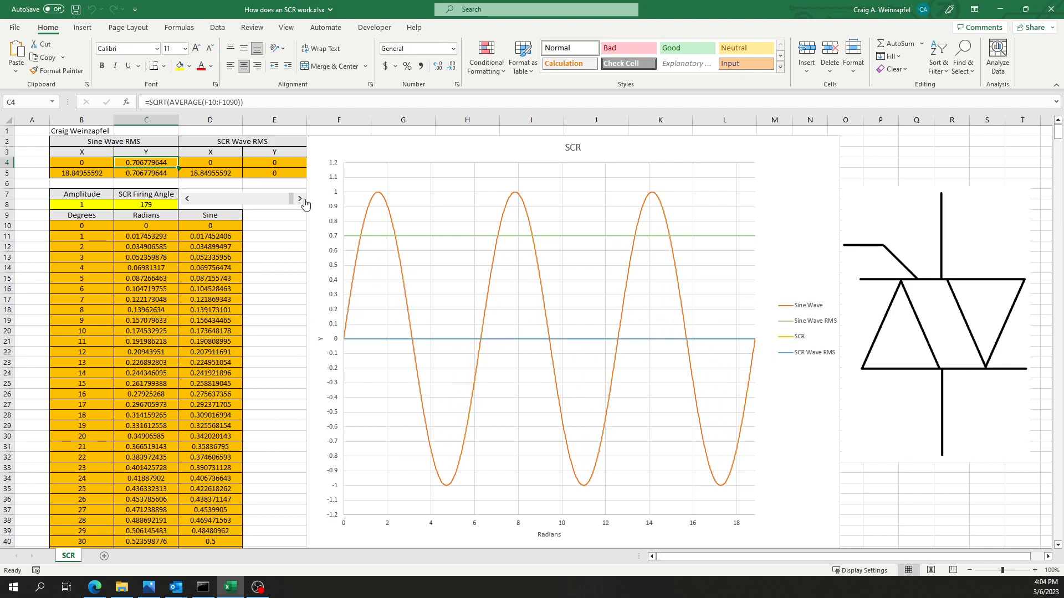
mouse_move(748, 321)
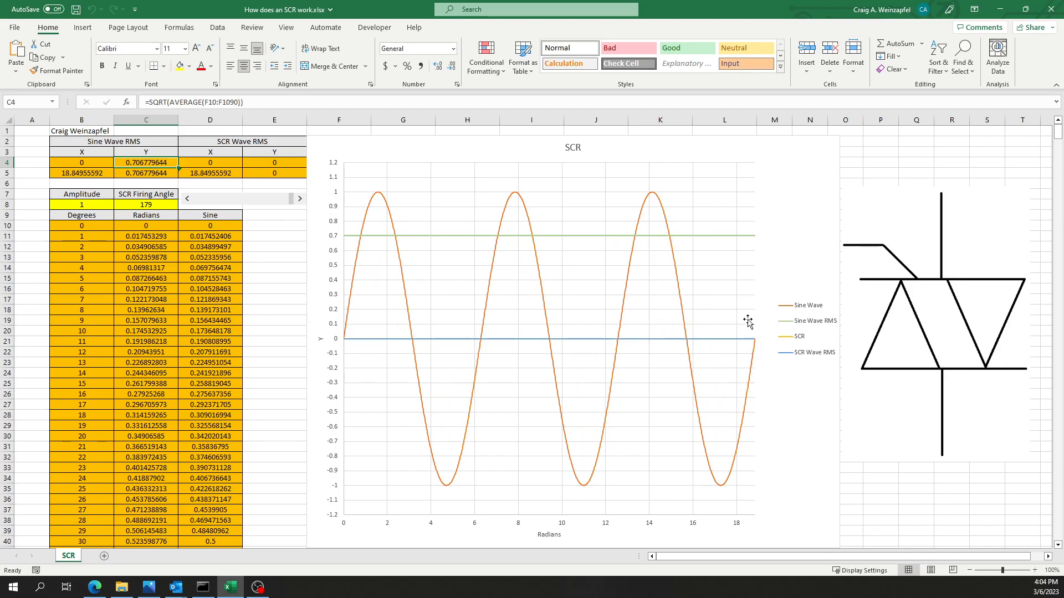
mouse_move(339, 151)
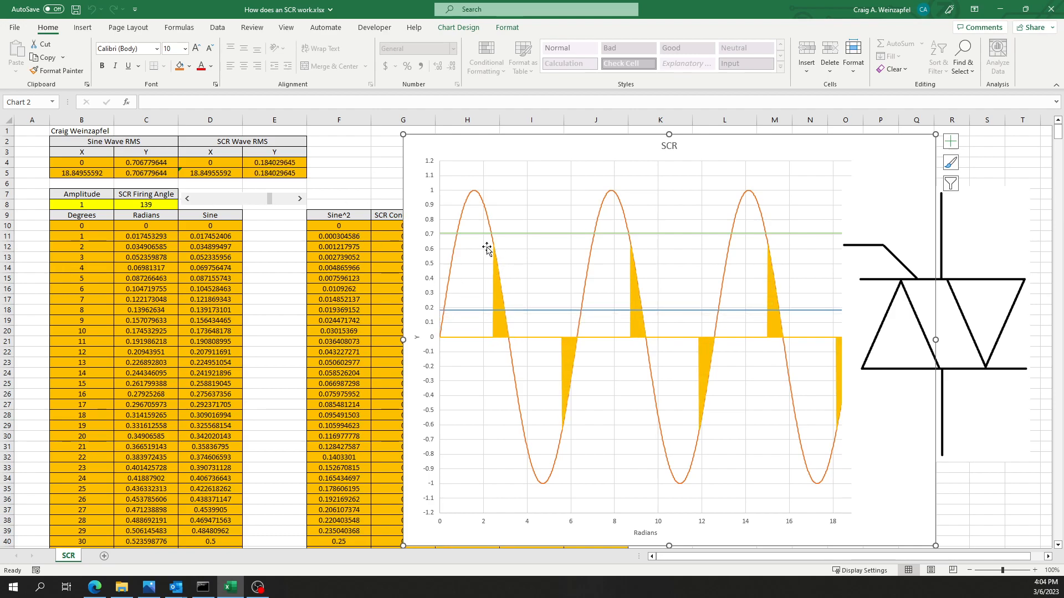
mouse_move(509, 339)
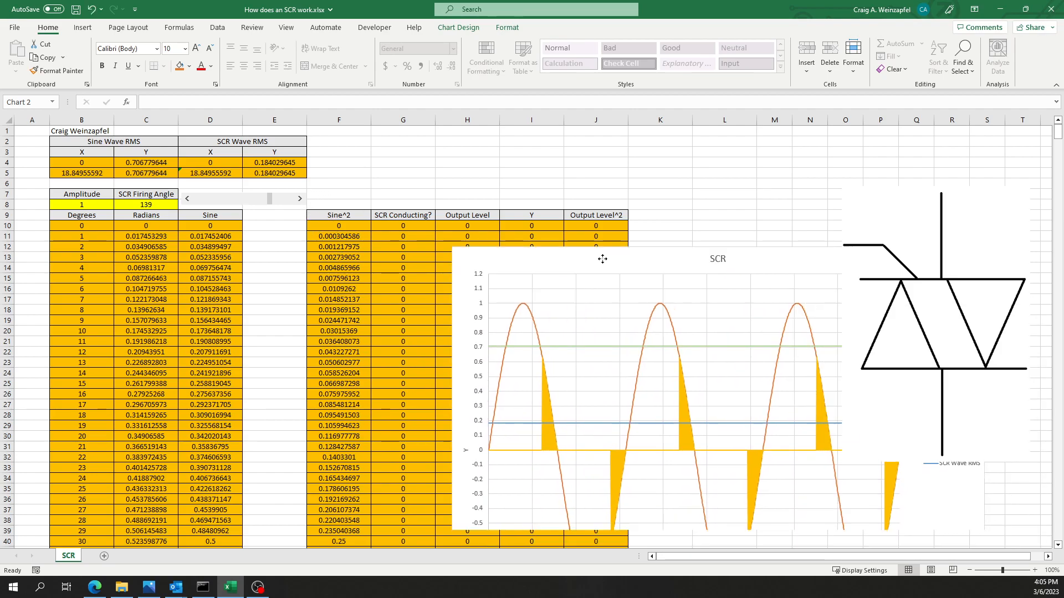
left_click_drag(602, 259, 462, 153)
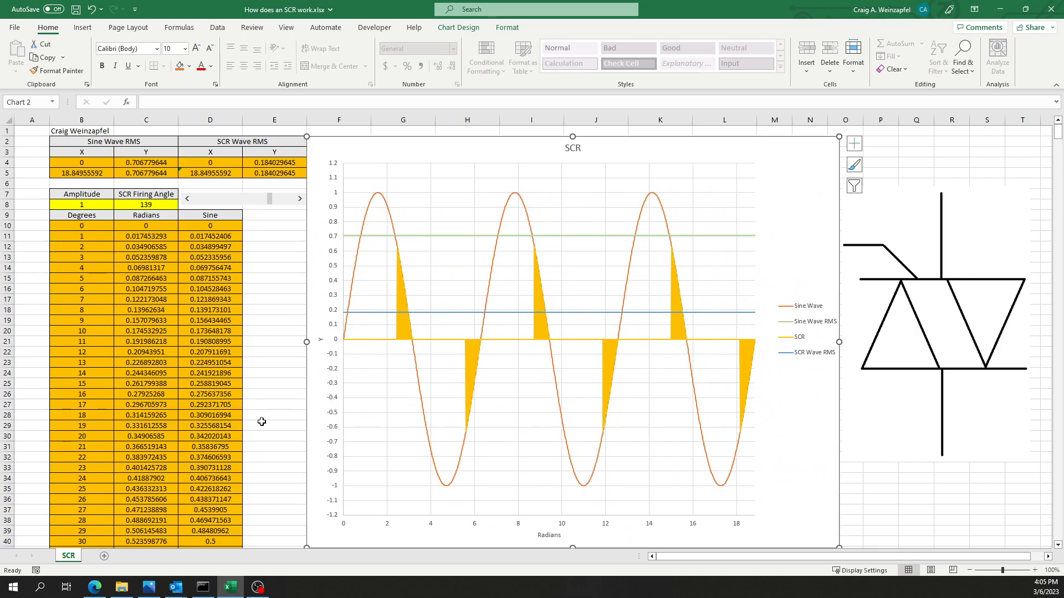
left_click(274, 426)
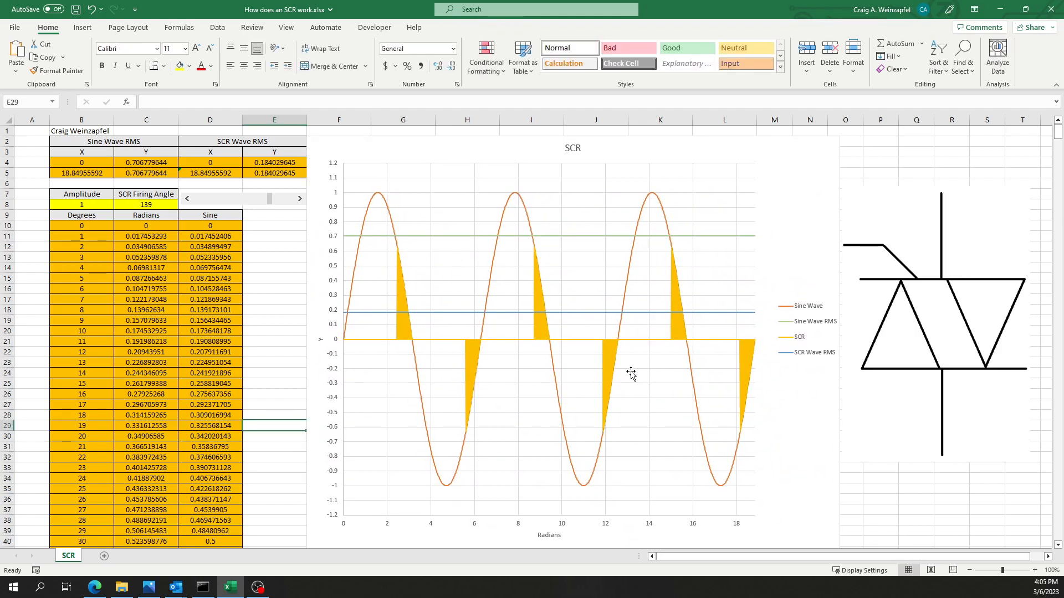
mouse_move(733, 360)
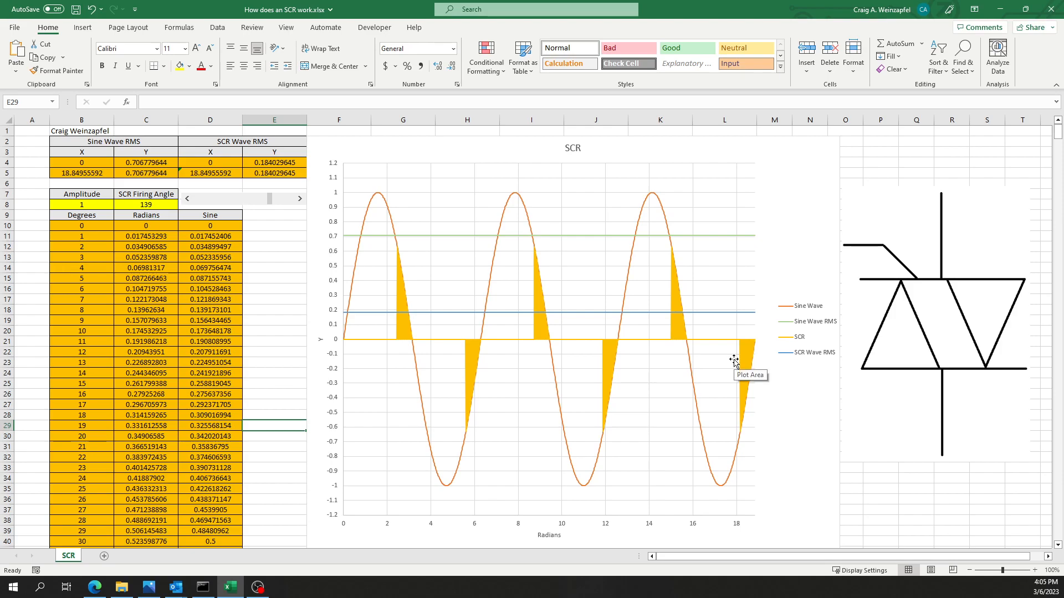